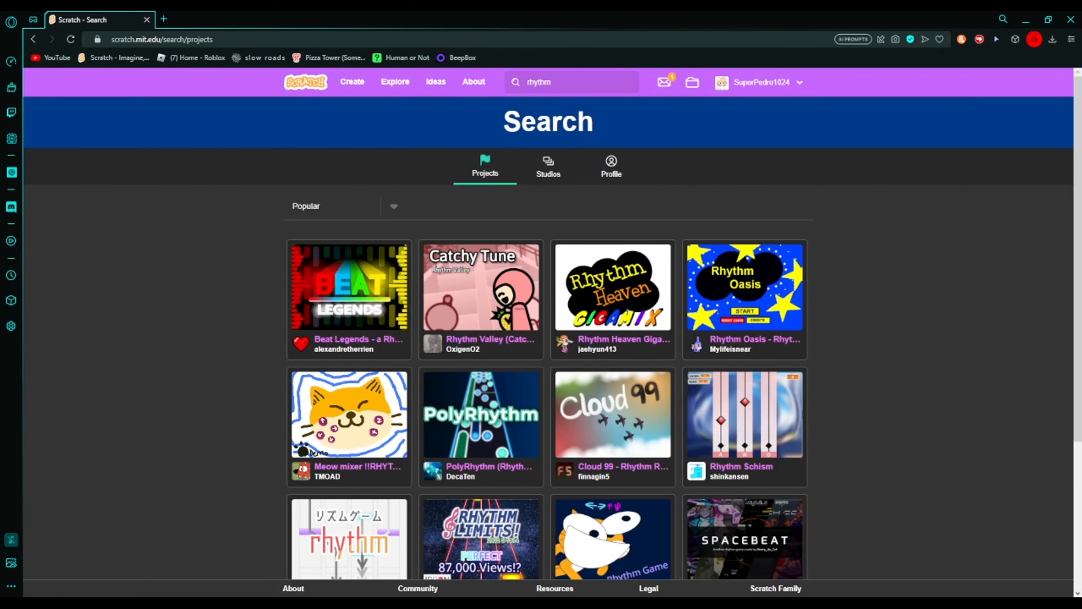
{"action": "mouse_move", "coordinate": [307, 227]}
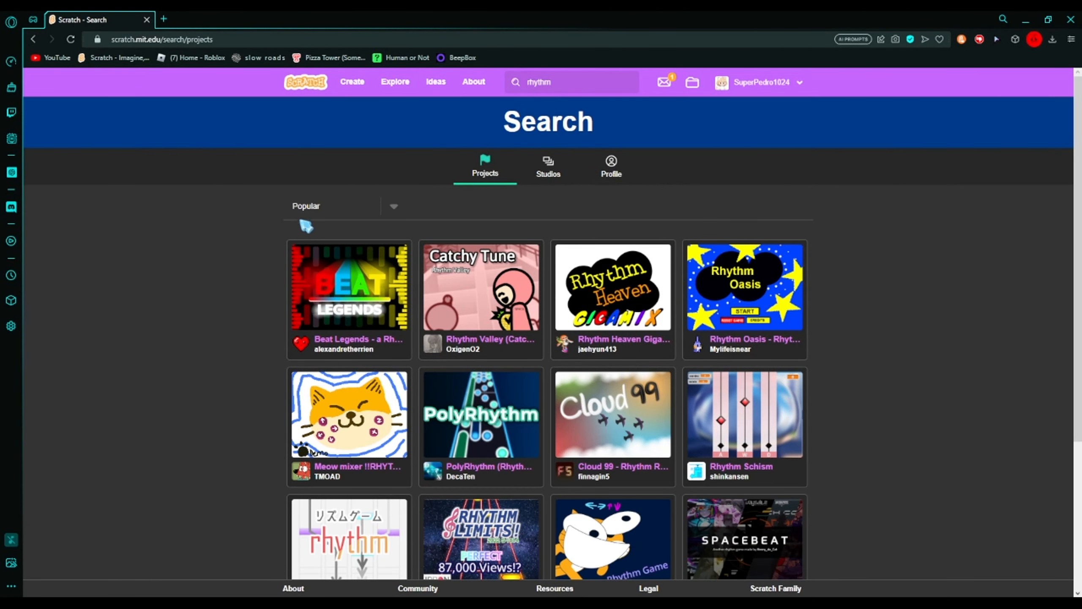
{"action": "mouse_move", "coordinate": [209, 432]}
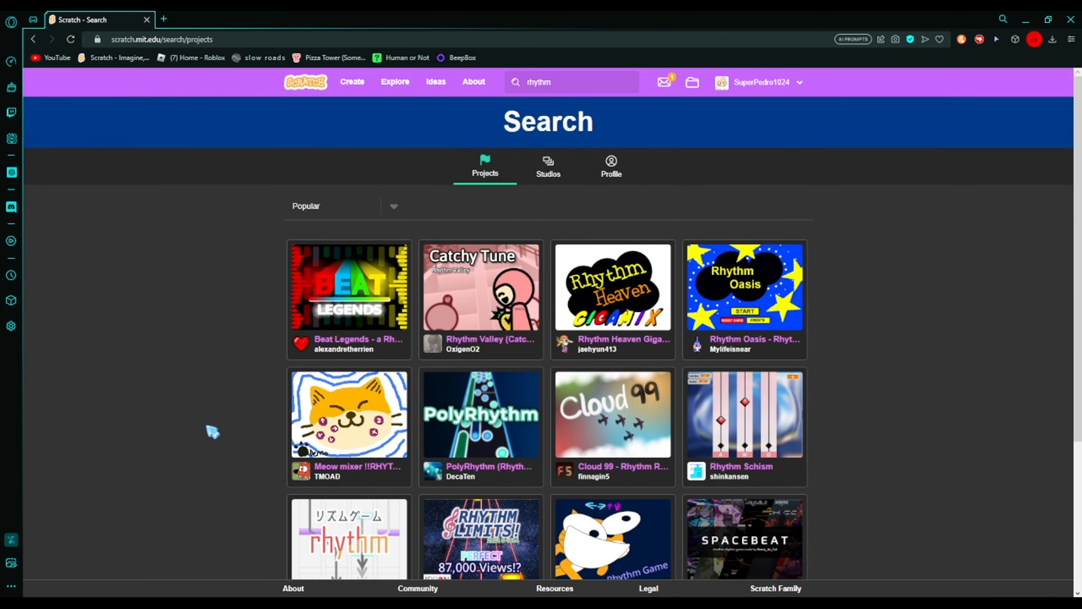
Scroll through the 'rhythm' search results and load more projects
{"action": "scroll", "scroll_direction": "down", "scroll_amount": 3}
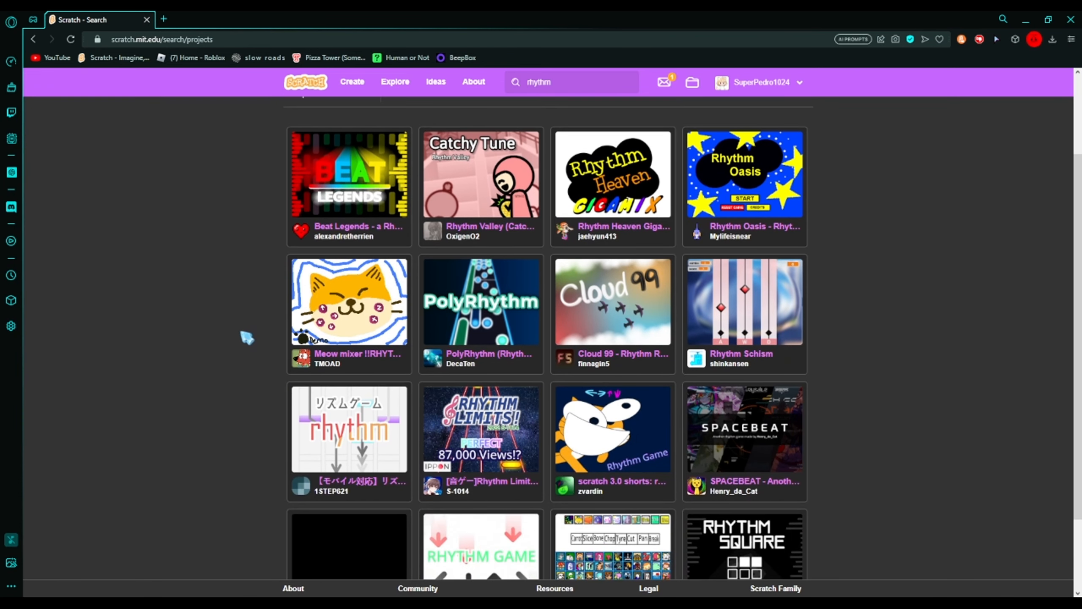
{"action": "scroll", "scroll_direction": "up", "scroll_amount": 3}
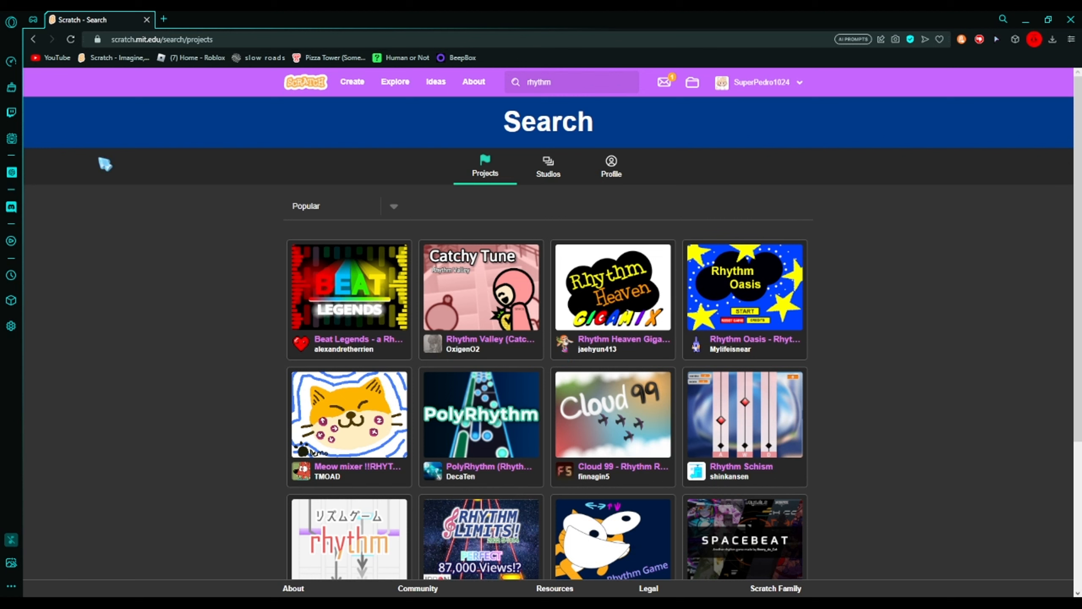
{"action": "mouse_move", "coordinate": [923, 268]}
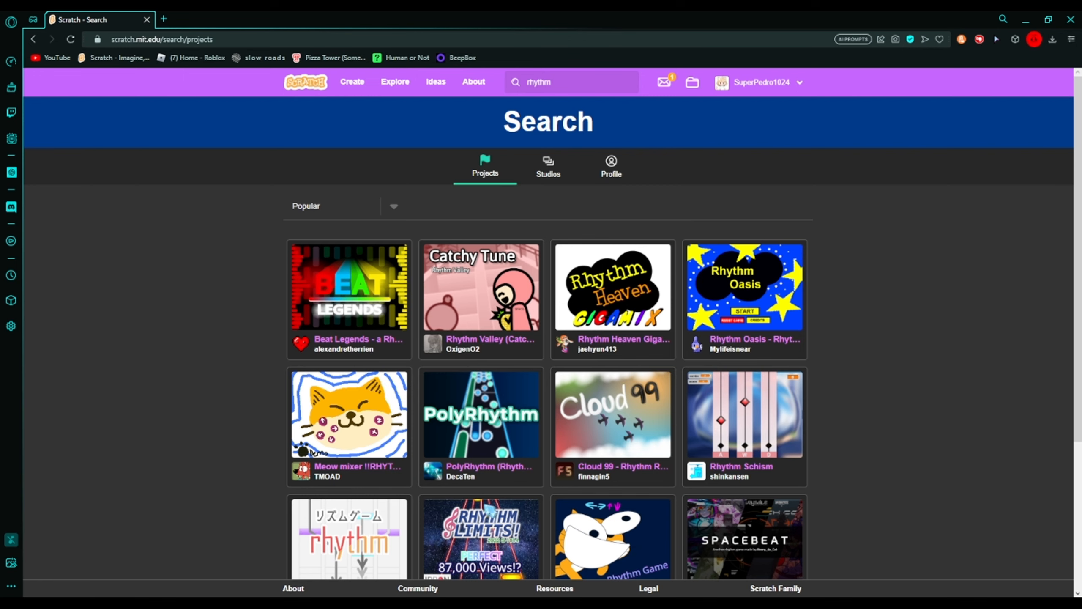
{"action": "scroll", "scroll_direction": "down", "scroll_amount": 3}
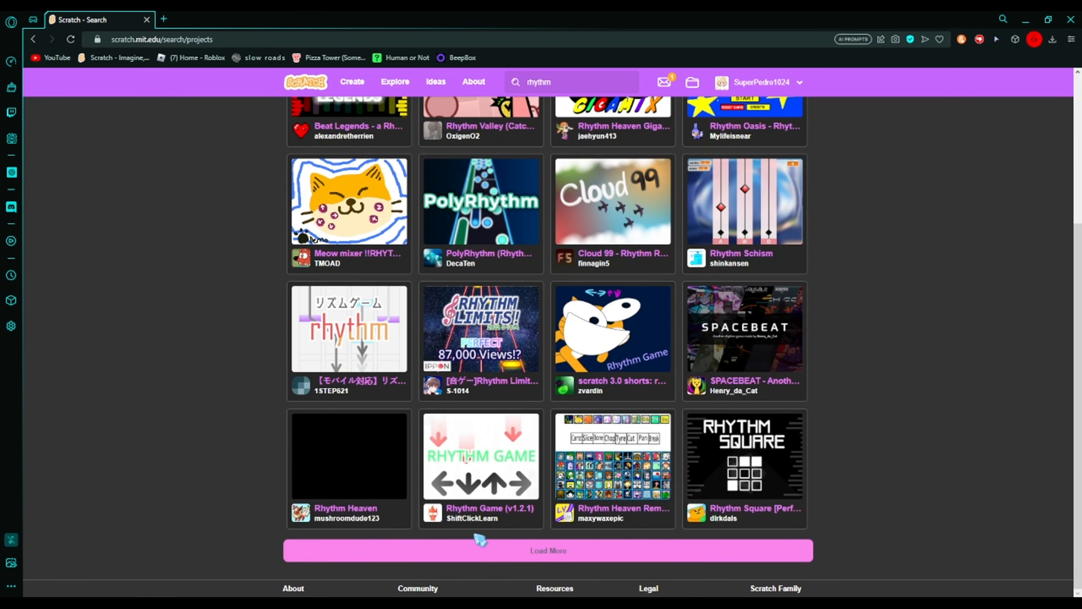
{"action": "left_click", "coordinate": [549, 550]}
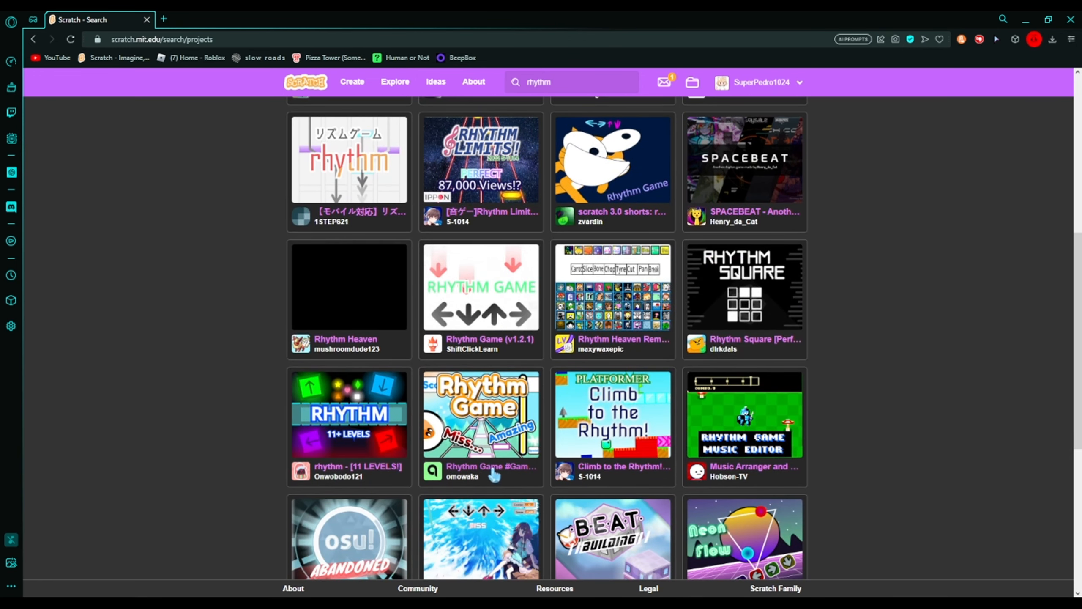
Scroll omowaka's Rhythm Game page and run its stage full screen
{"action": "scroll", "scroll_direction": "down", "scroll_amount": 3}
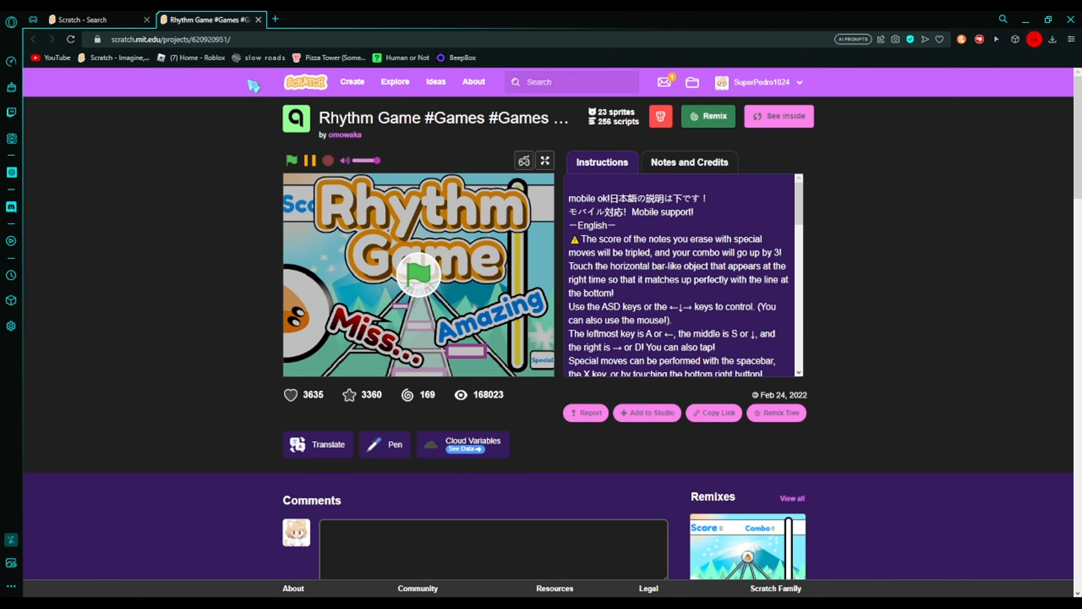
{"action": "scroll", "scroll_direction": "down", "scroll_amount": 3}
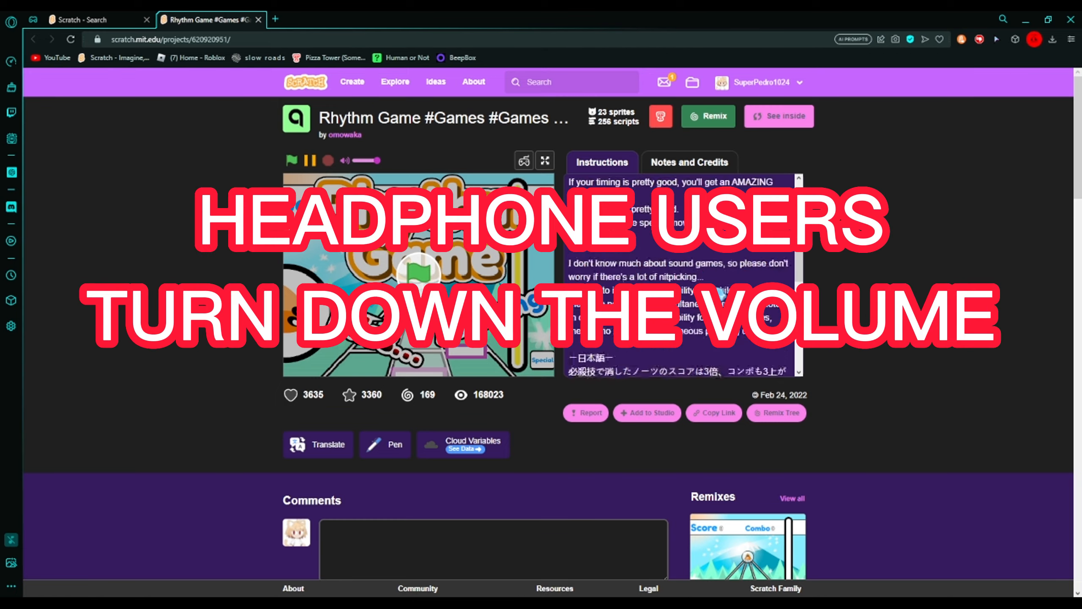
{"action": "scroll", "scroll_direction": "down", "scroll_amount": 3}
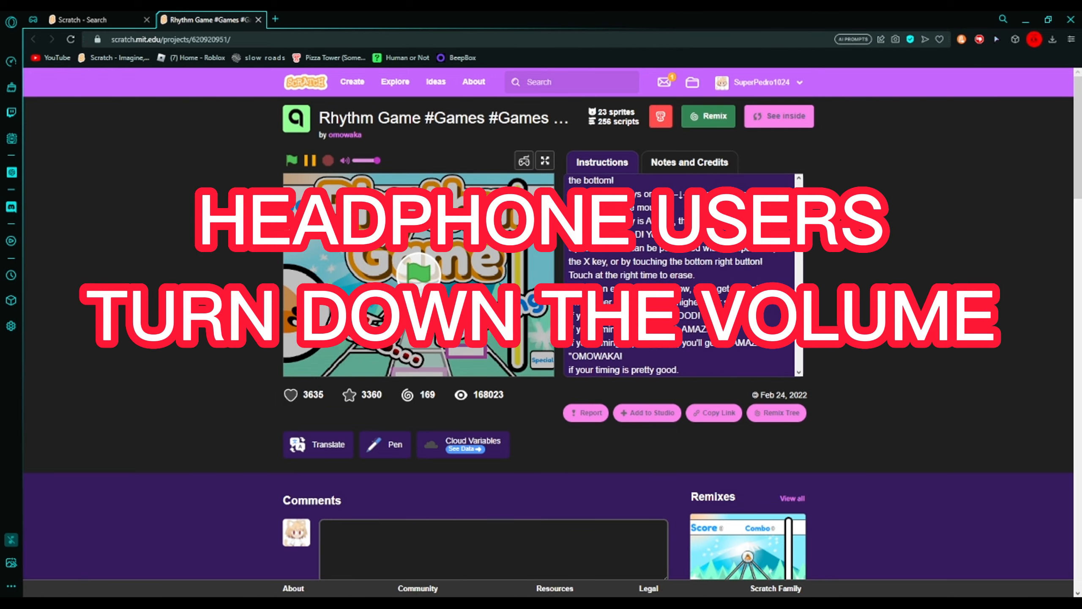
{"action": "left_click", "coordinate": [545, 160]}
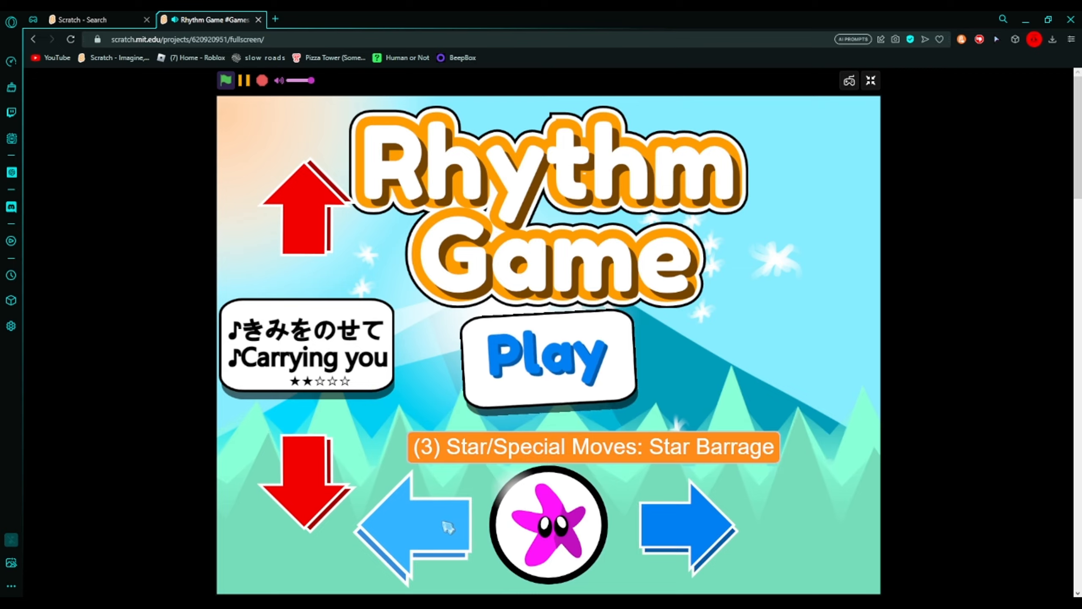
Play a Rhythm Game song with the S and D keys, scoring 147150
{"action": "left_click", "coordinate": [549, 359]}
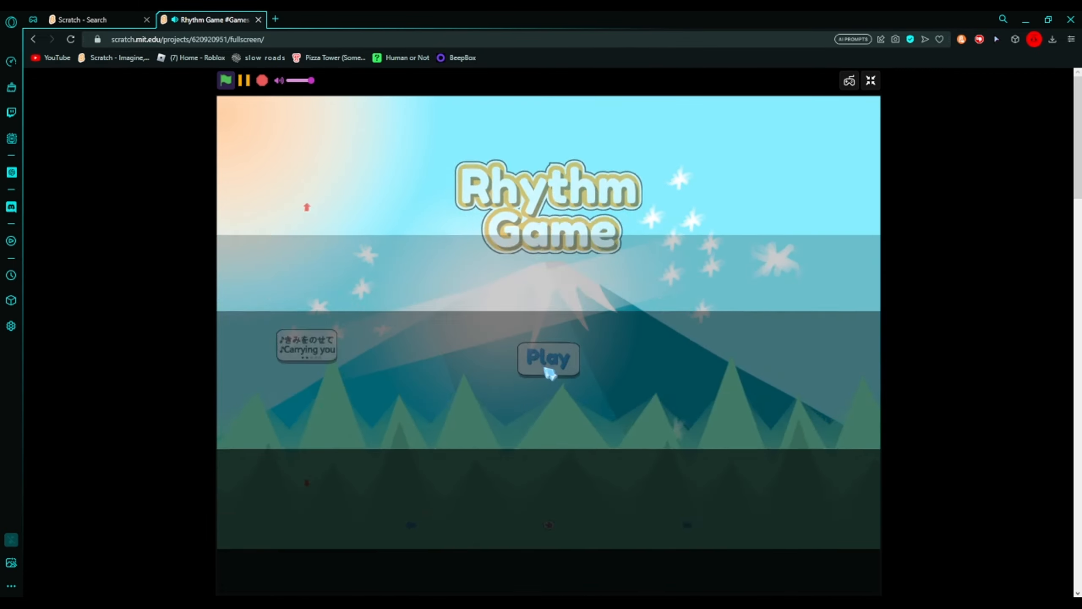
{"action": "left_click", "coordinate": [548, 358]}
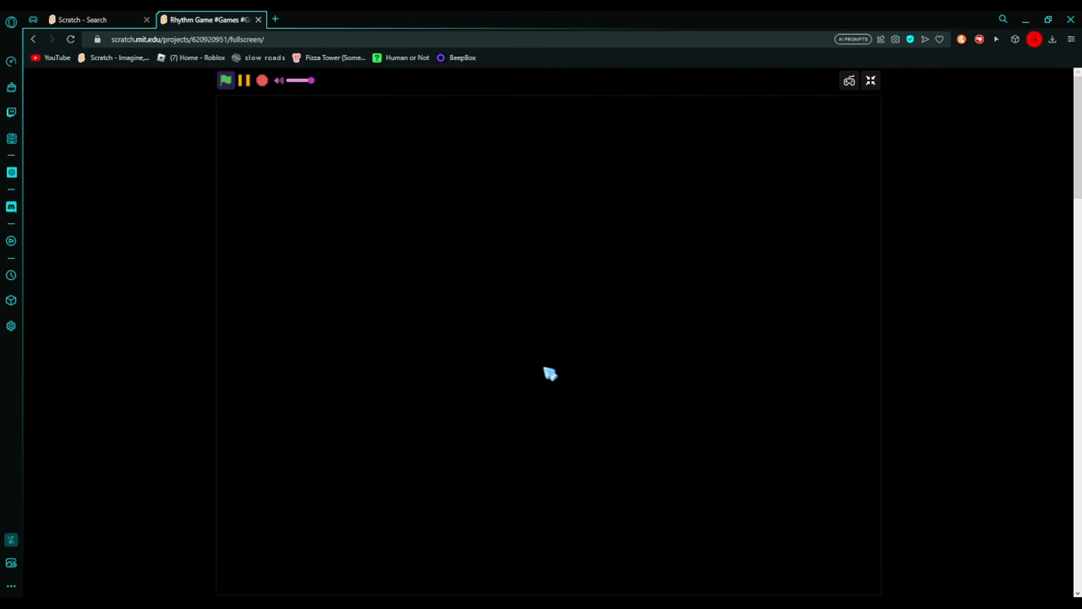
{"action": "left_click", "coordinate": [226, 80]}
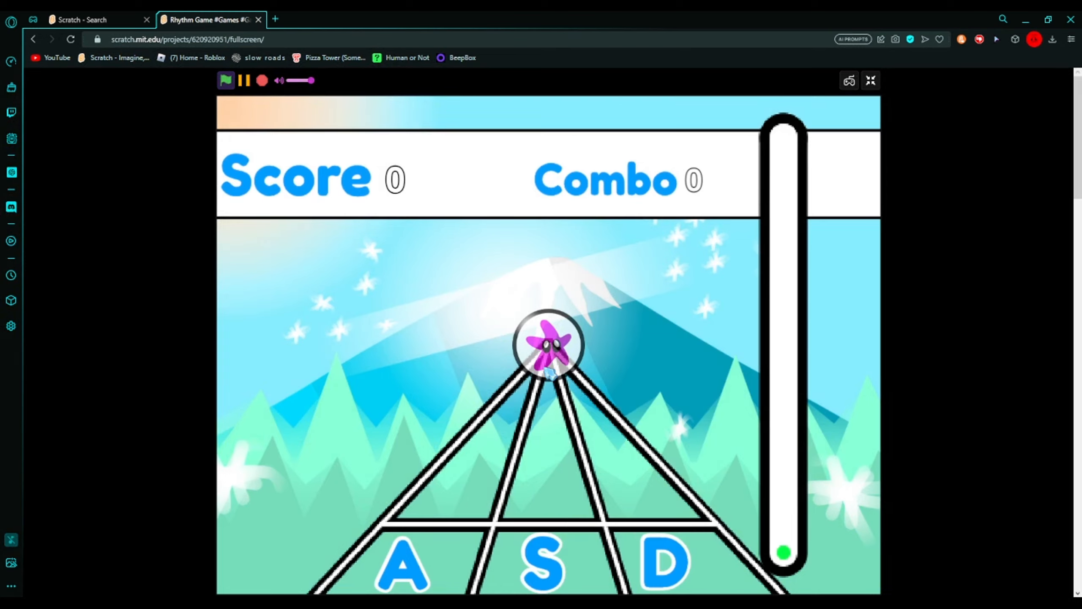
{"action": "key", "text": "s"}
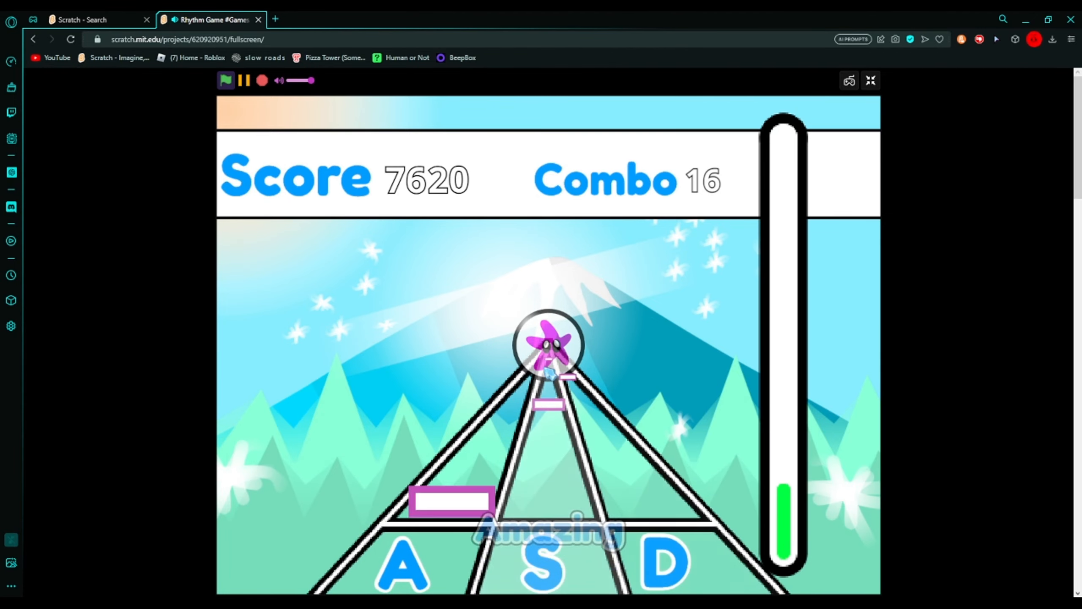
{"action": "key", "text": "d"}
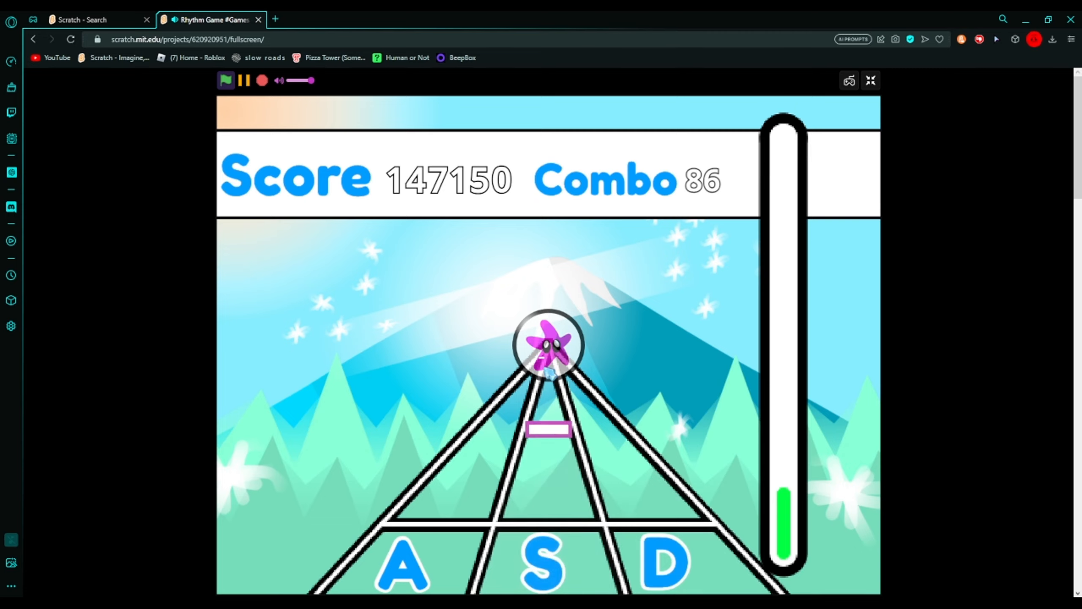
{"action": "key", "text": "s"}
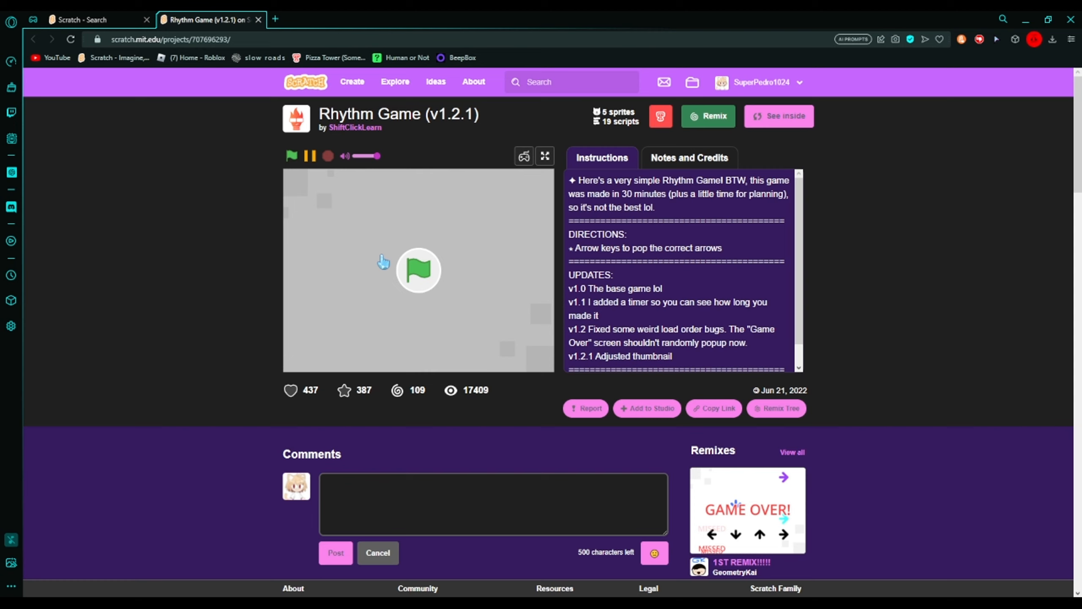
{"action": "scroll", "scroll_direction": "down", "scroll_amount": 3}
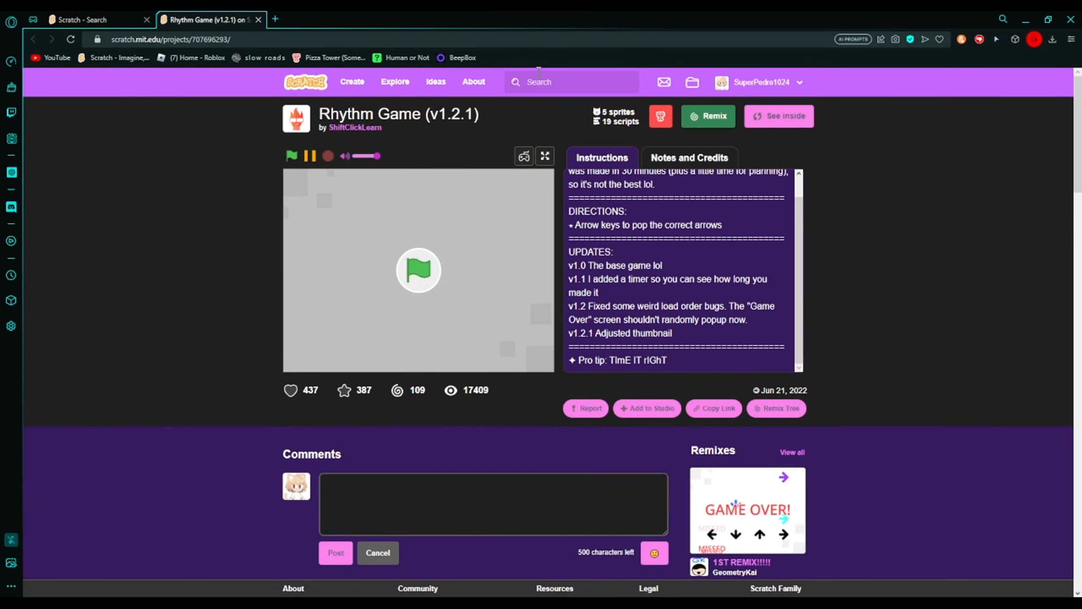
Play Rhythm Game (v1.2.1) full screen with the arrow keys until 7 misses
{"action": "left_click", "coordinate": [544, 156]}
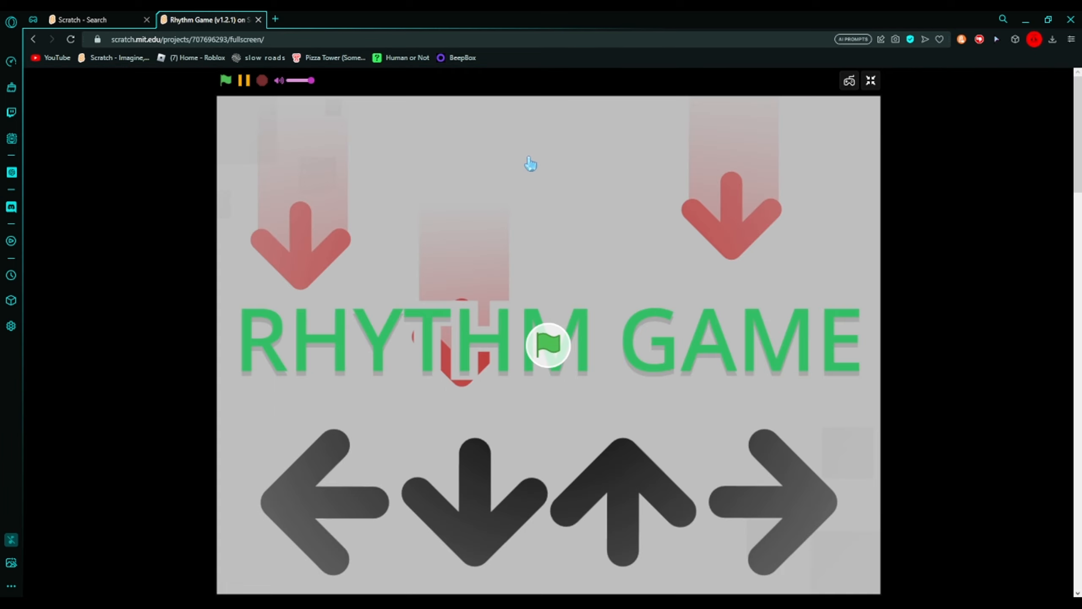
{"action": "mouse_move", "coordinate": [429, 216]}
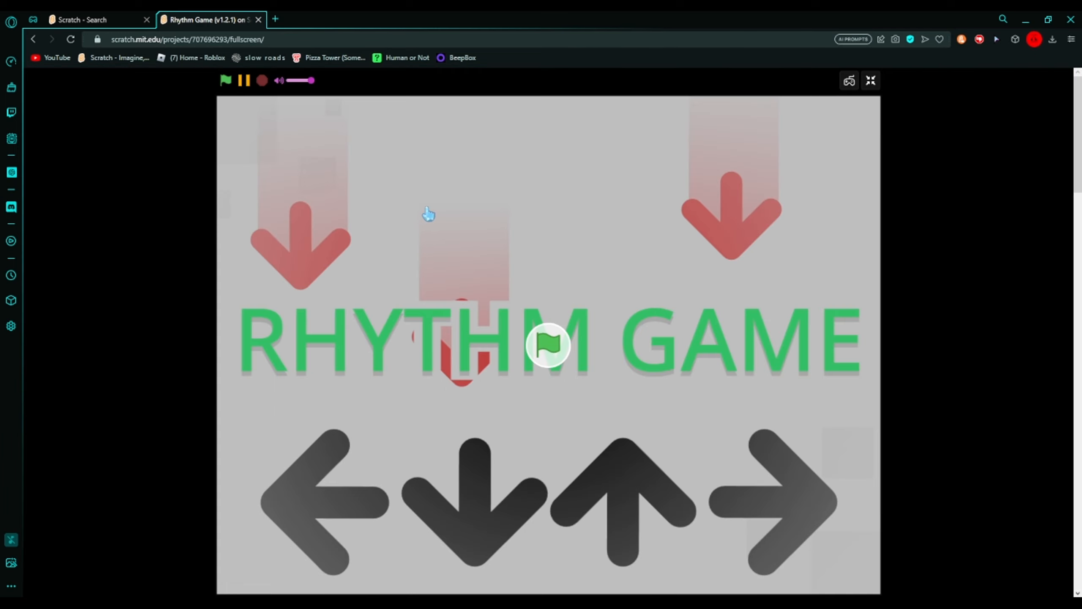
{"action": "left_click", "coordinate": [547, 346]}
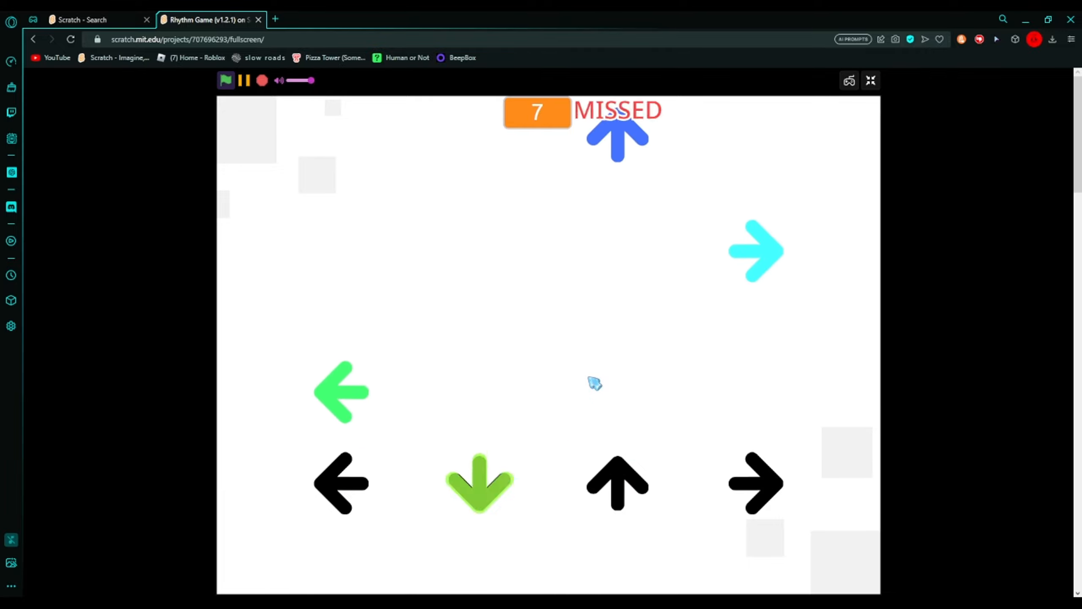
{"action": "key", "text": "up"}
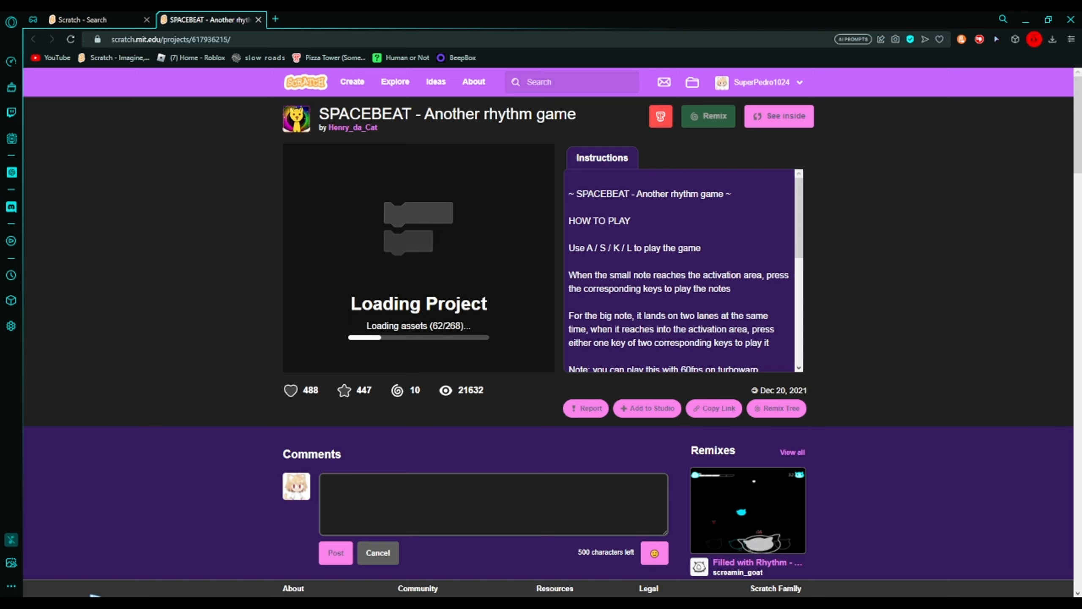
Scroll the SPACEBEAT page and enlarge its stage to full screen
{"action": "scroll", "scroll_direction": "down", "scroll_amount": 3}
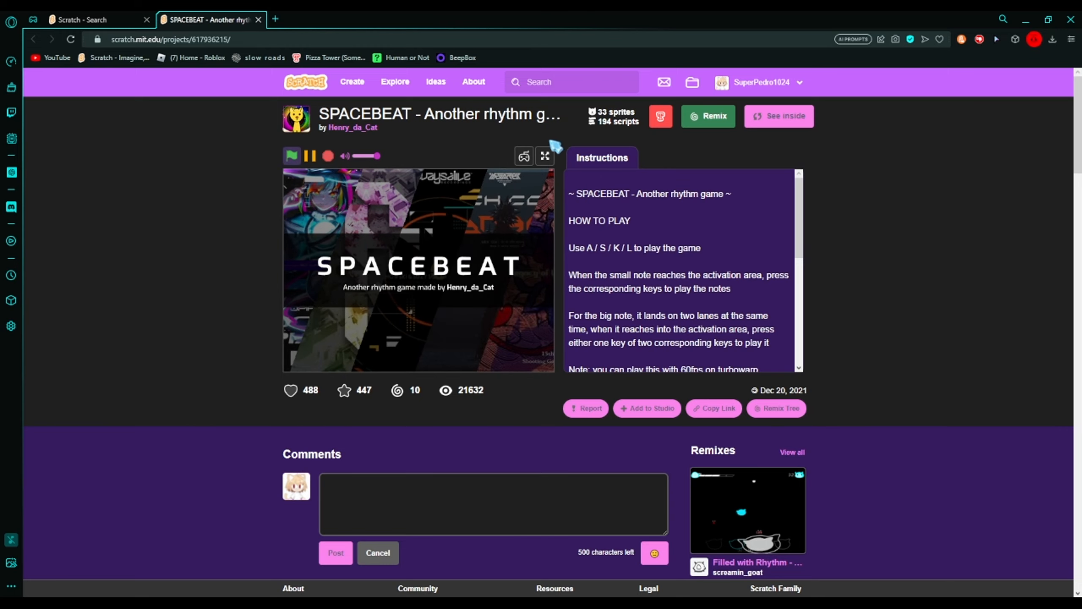
{"action": "left_click", "coordinate": [545, 156]}
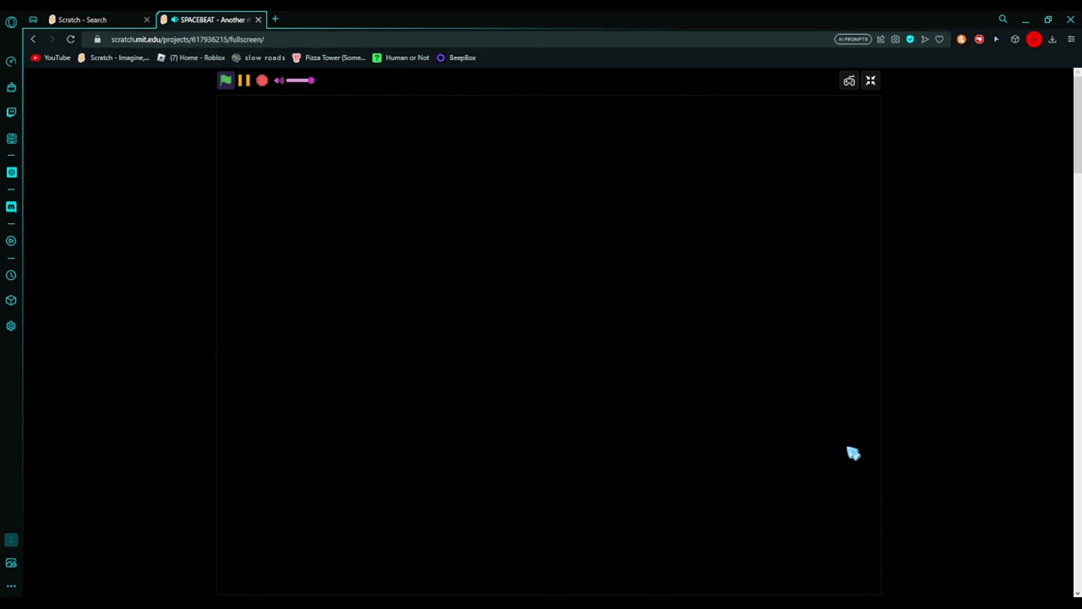
Play a SPACEBEAT round with the A/S/K/L keys, scoring over 277,000
{"action": "left_click", "coordinate": [227, 80]}
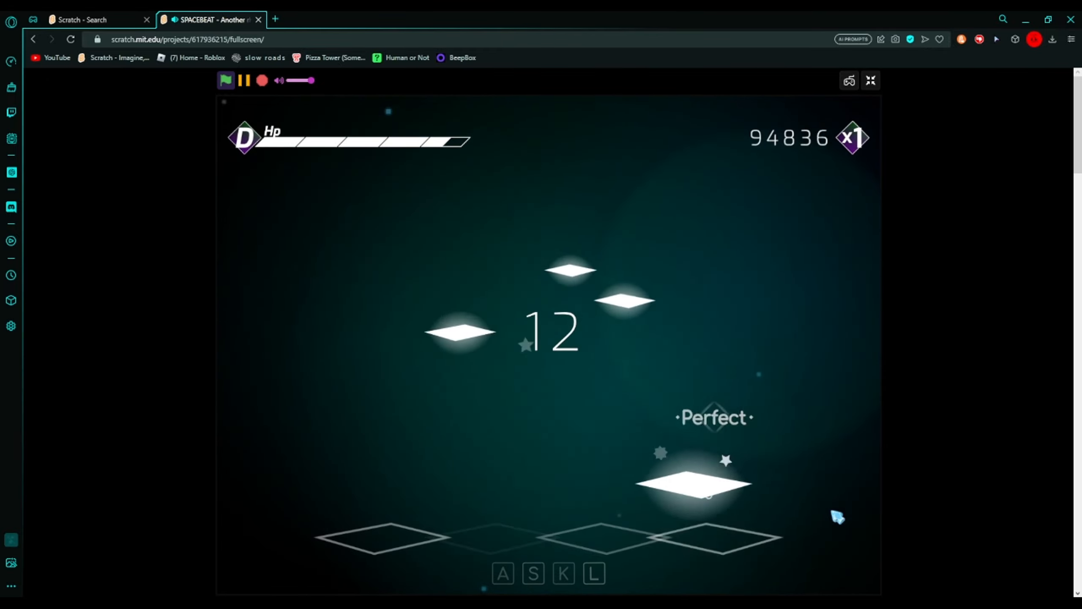
{"action": "key", "text": "k"}
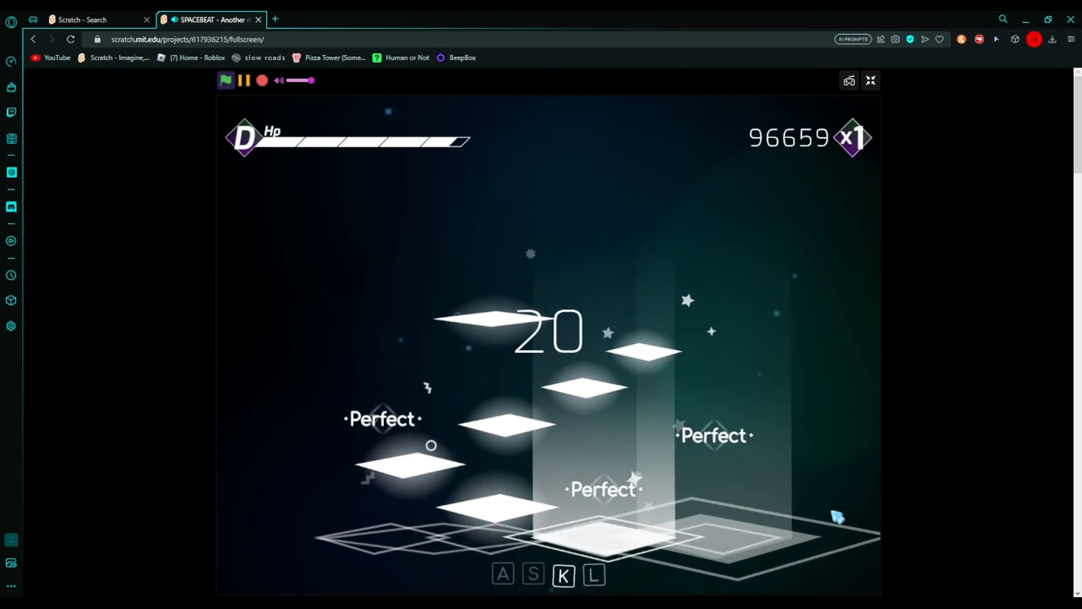
{"action": "key", "text": "s"}
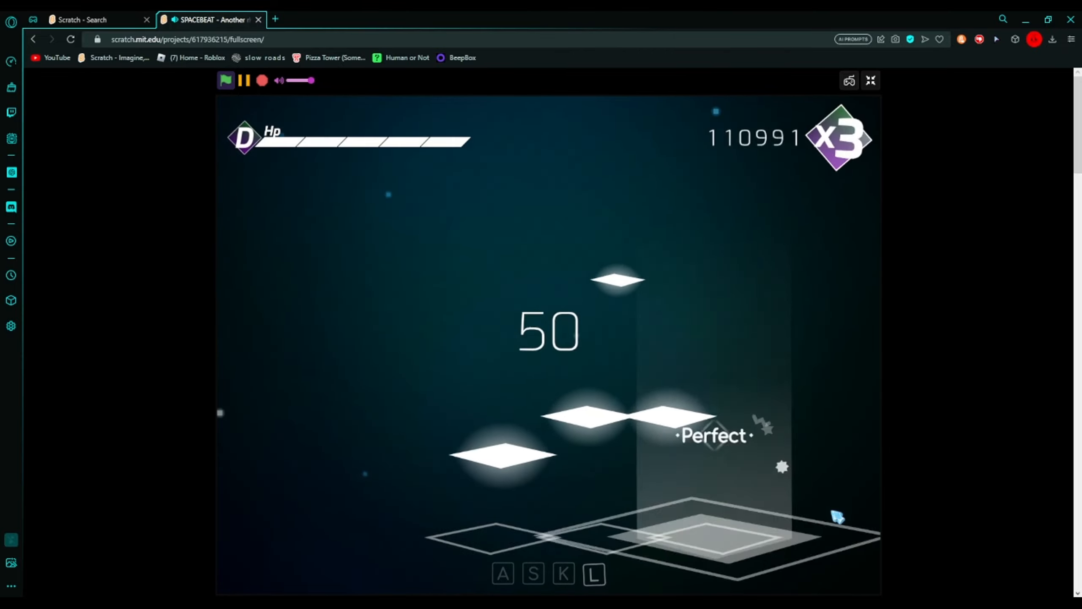
{"action": "key", "text": "a"}
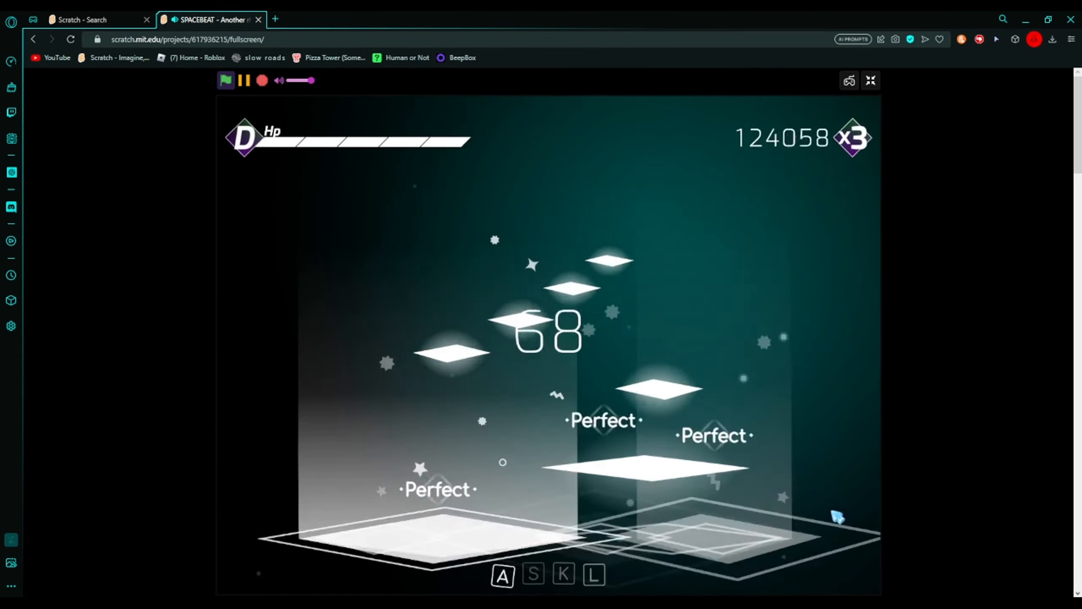
{"action": "key", "text": "L"}
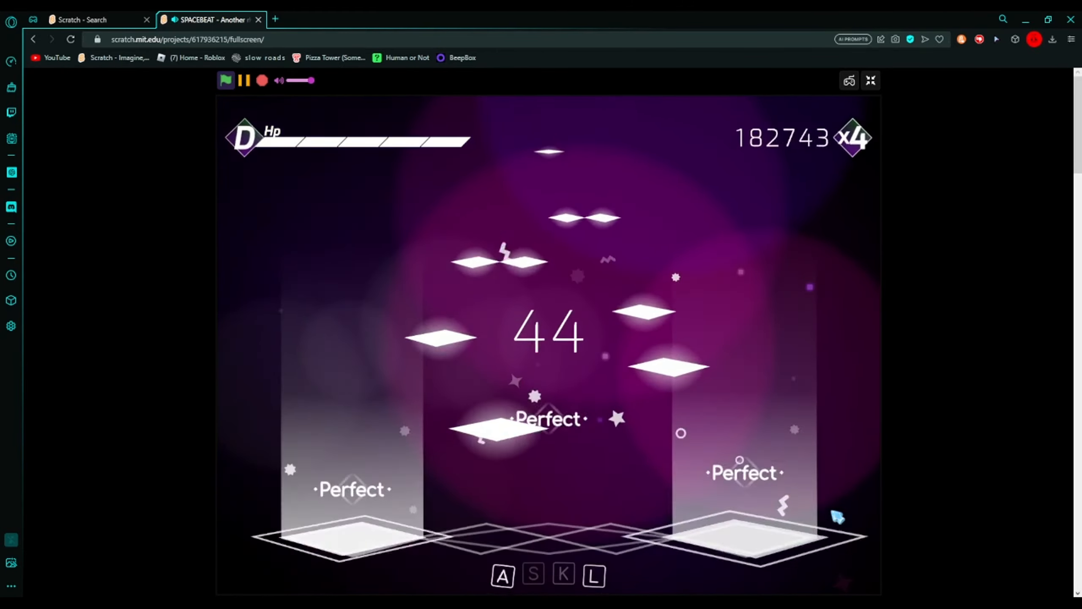
{"action": "key", "text": "s"}
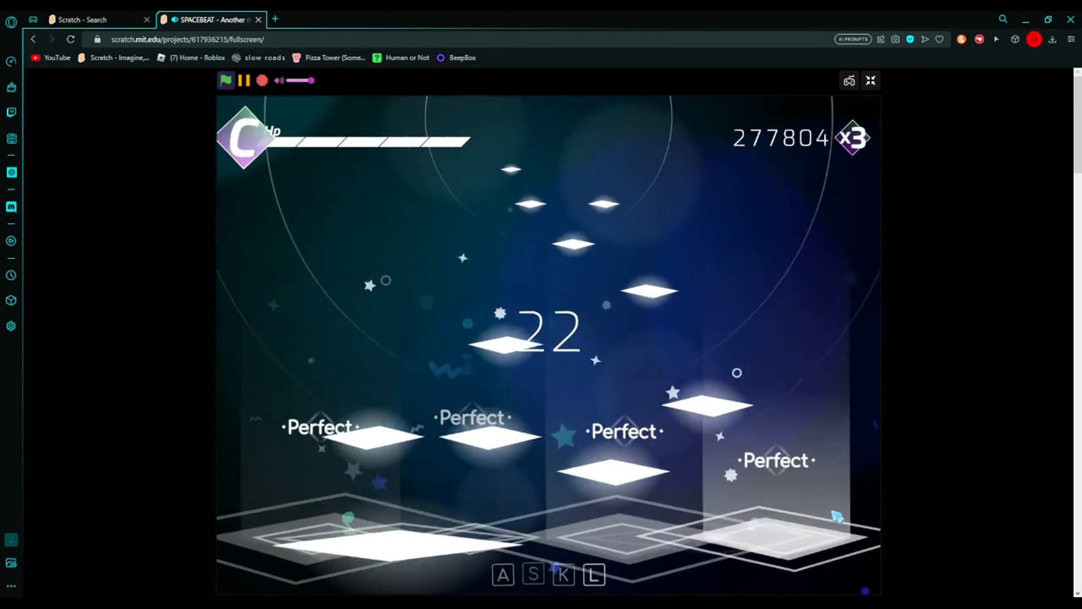
{"action": "key", "text": "k"}
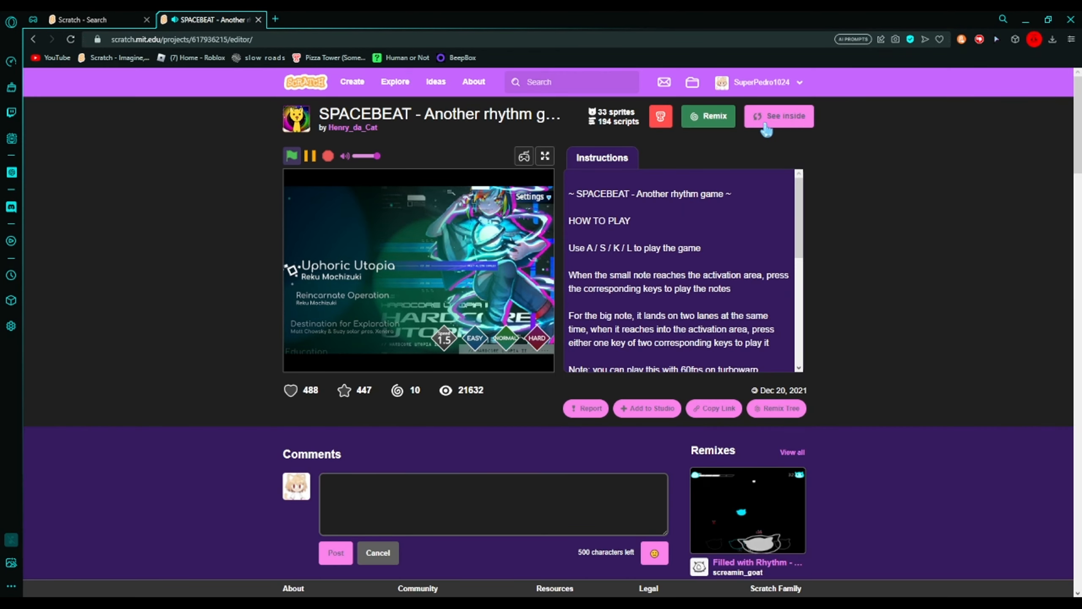
Browse the key sprite and timer sprite costumes inside SPACEBEAT
{"action": "left_click", "coordinate": [779, 116]}
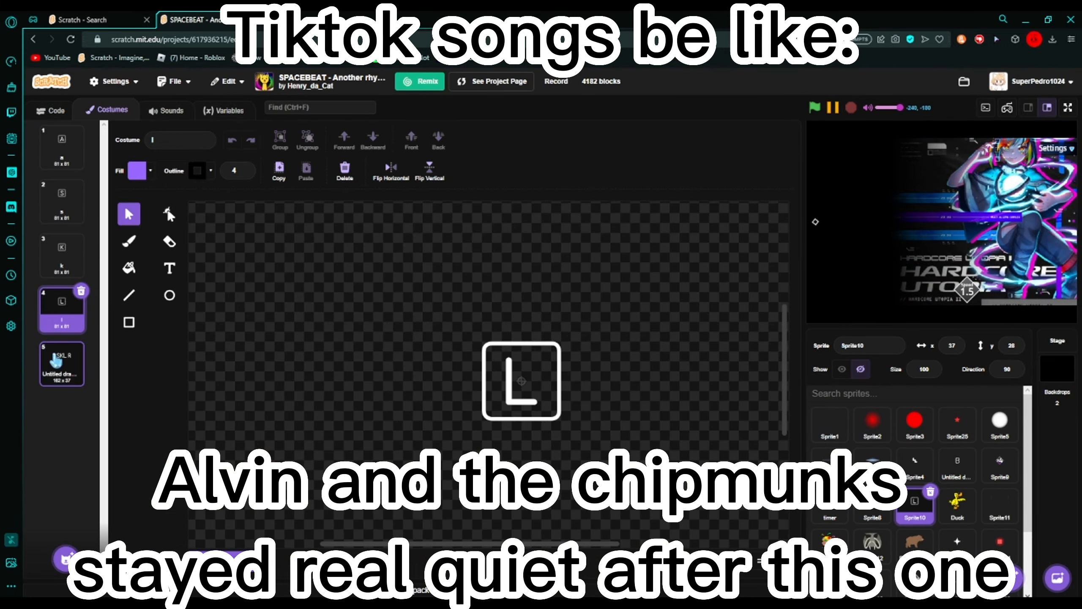
{"action": "left_click", "coordinate": [829, 517]}
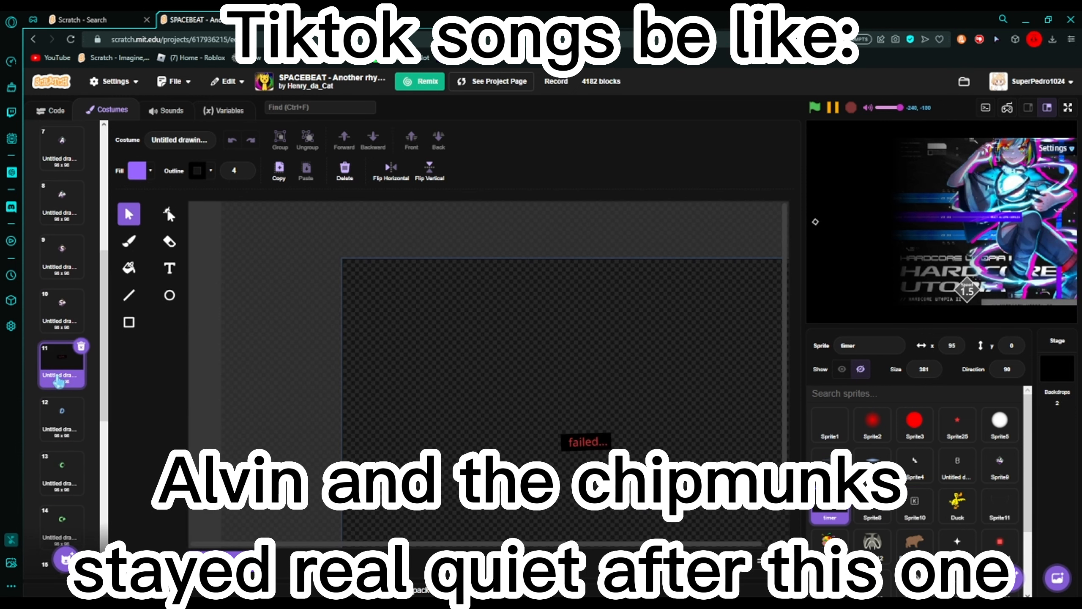
{"action": "left_click", "coordinate": [499, 81]}
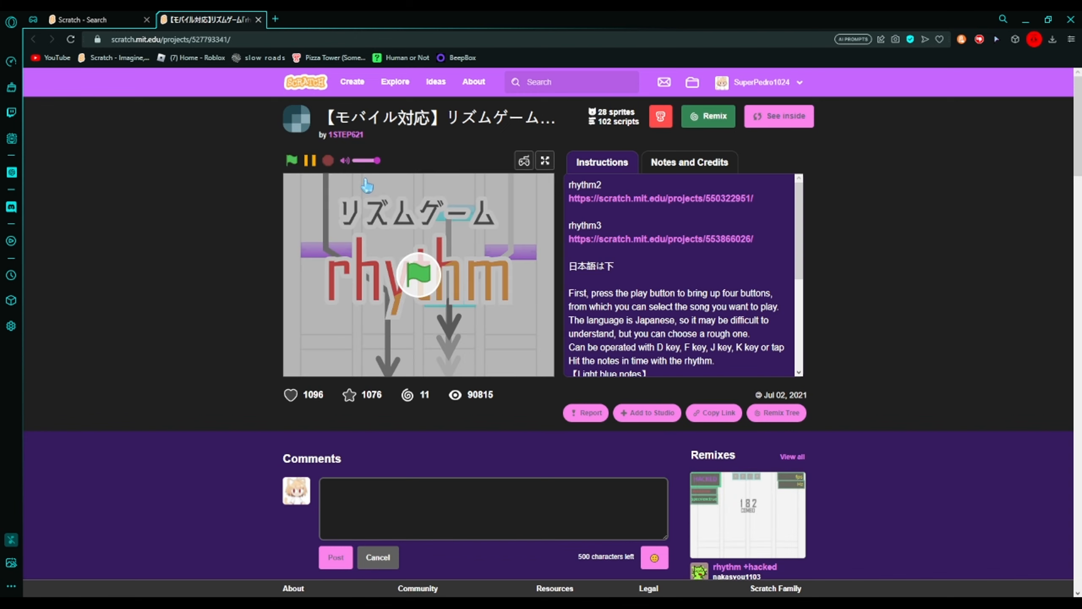
{"action": "mouse_move", "coordinate": [628, 200]}
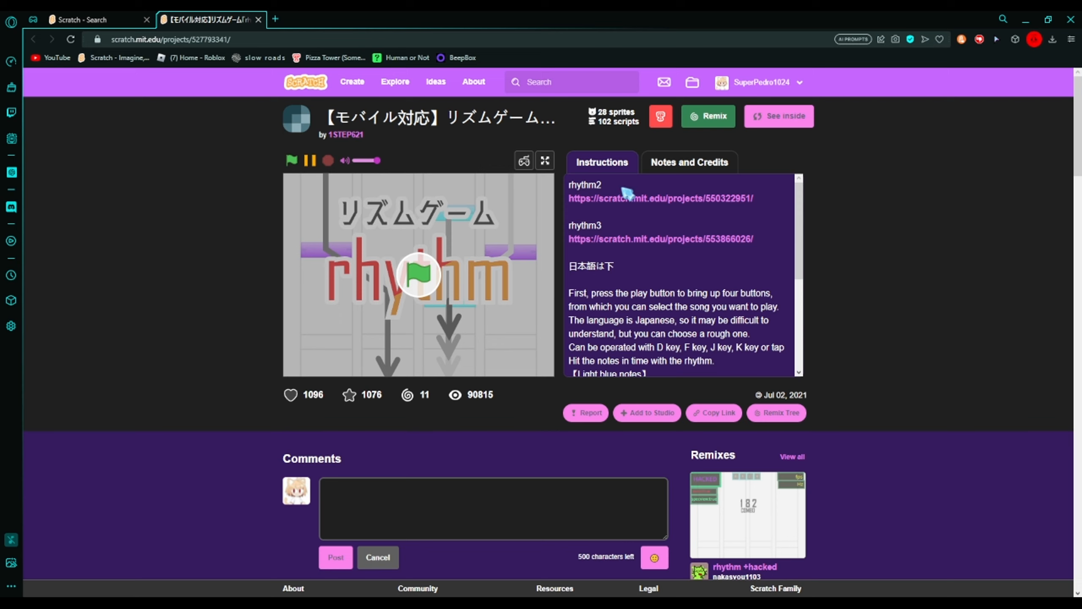
Run 1STEP621's Japanese rhythm game full screen at its four-song menu
{"action": "left_click", "coordinate": [292, 160]}
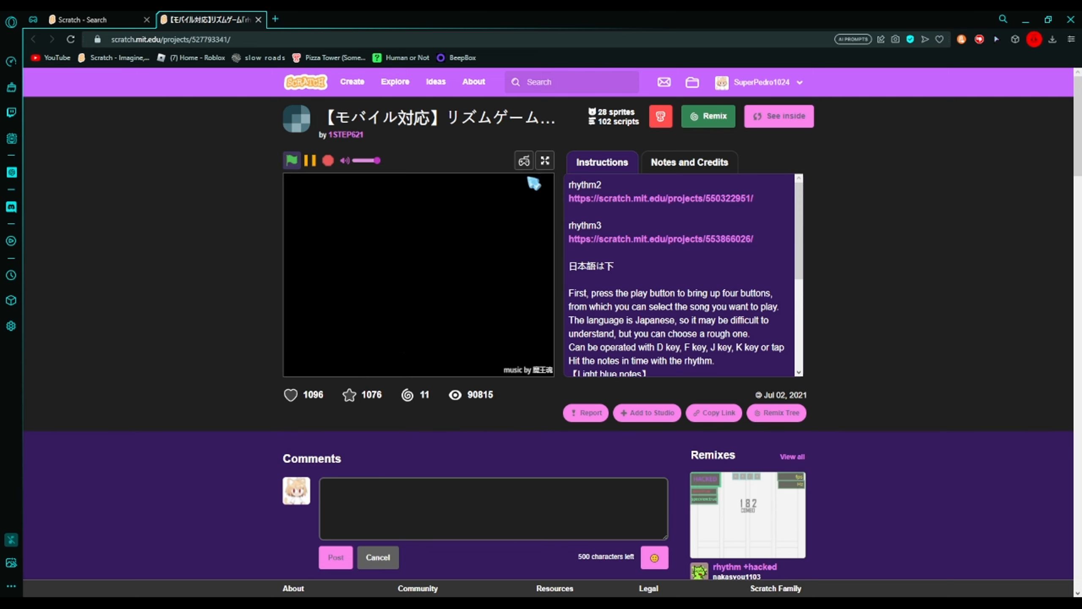
{"action": "left_click", "coordinate": [545, 160]}
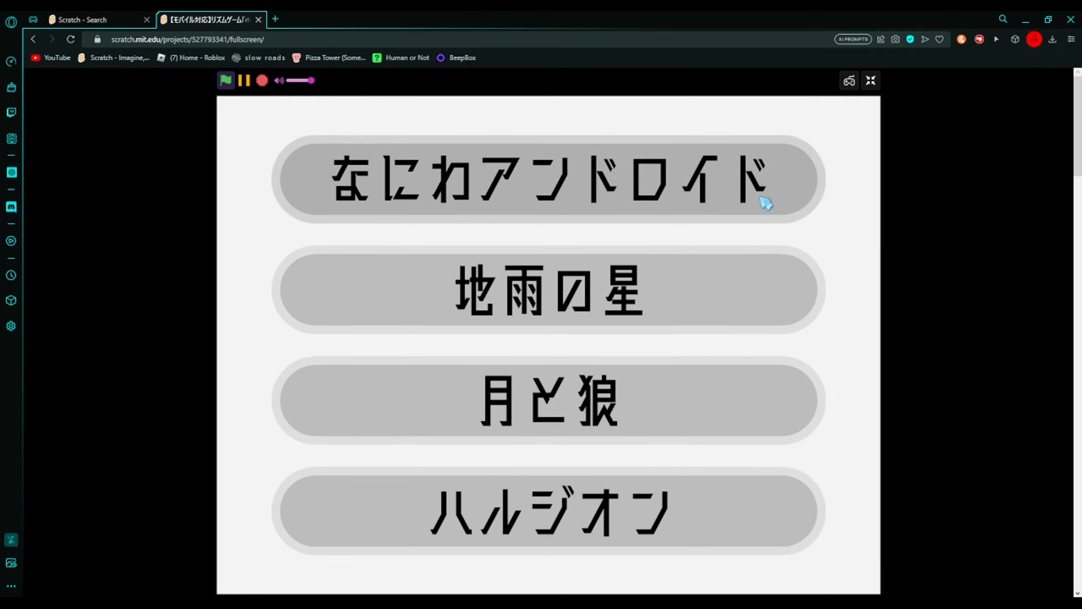
Pick the song なにわアンドロイド from the four-song menu
{"action": "left_click", "coordinate": [547, 178]}
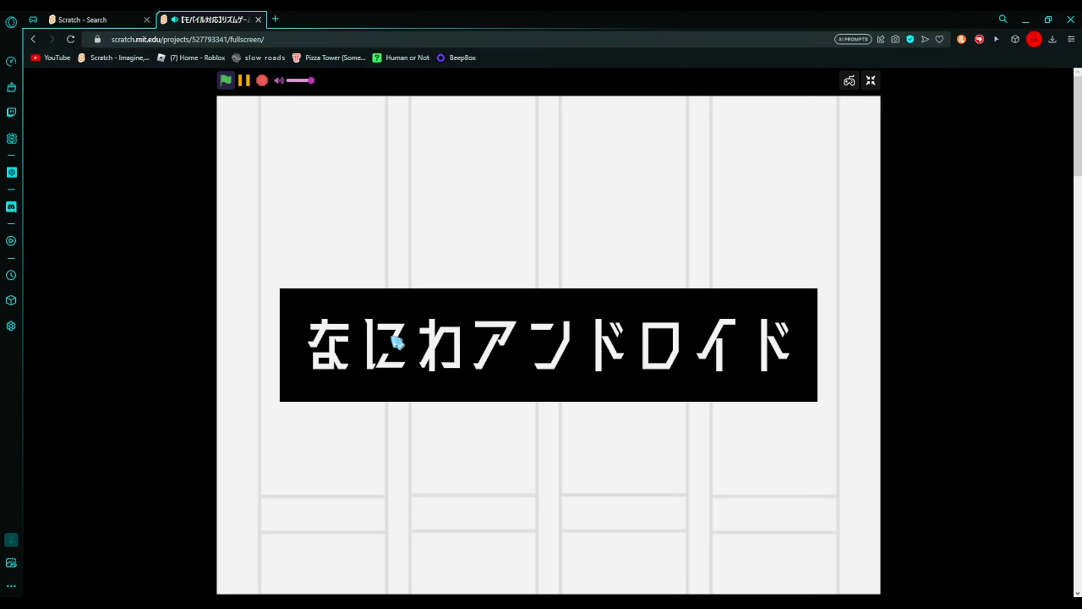
{"action": "mouse_move", "coordinate": [310, 372]}
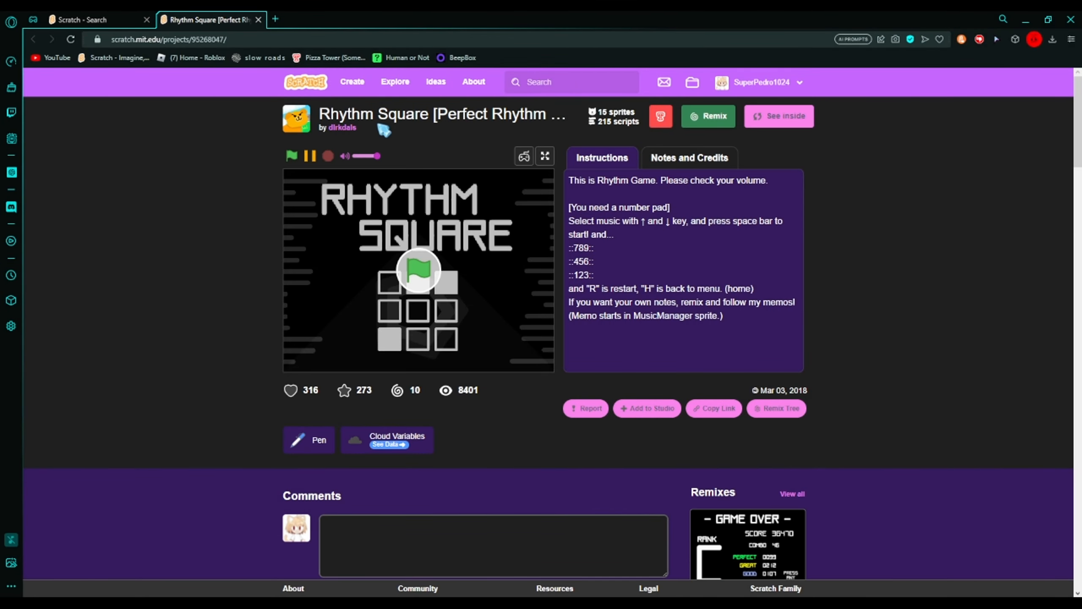
{"action": "mouse_move", "coordinate": [315, 206]}
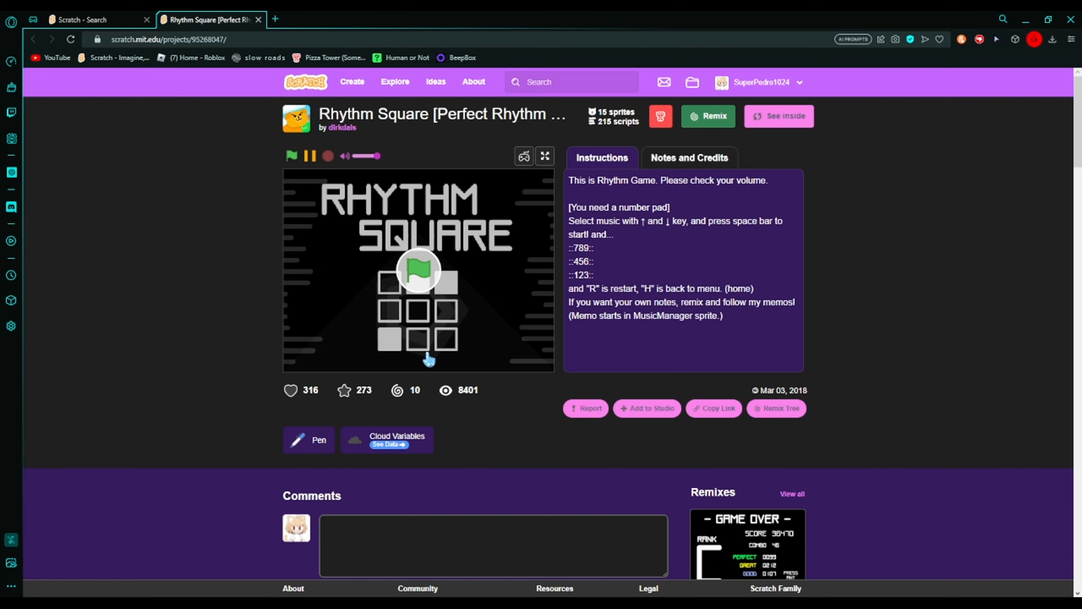
{"action": "mouse_move", "coordinate": [453, 317]}
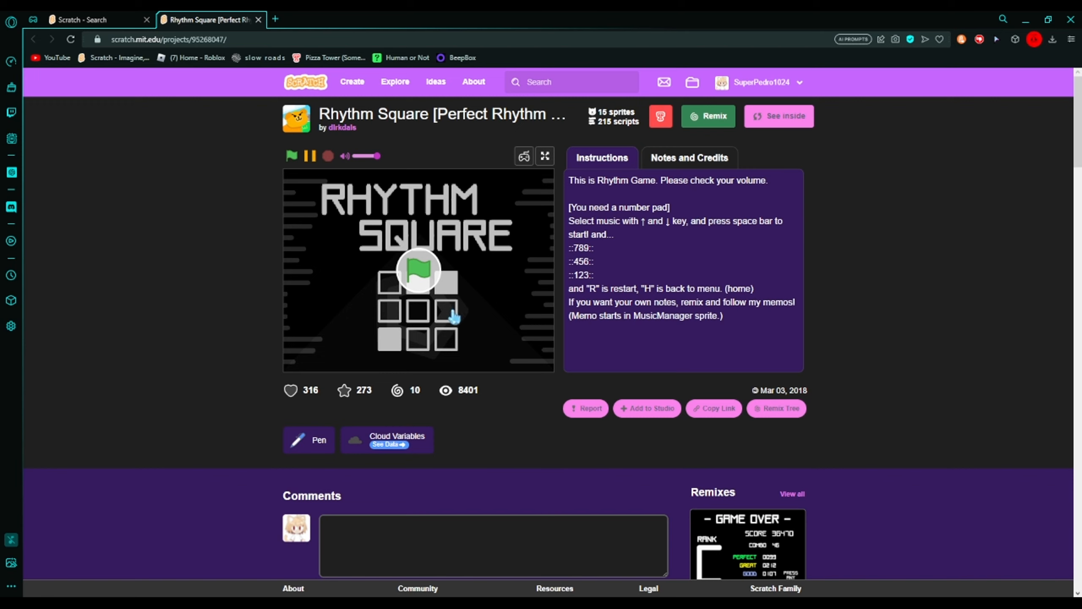
Run dirkdals's Rhythm Square full screen at its song menu
{"action": "left_click", "coordinate": [291, 156]}
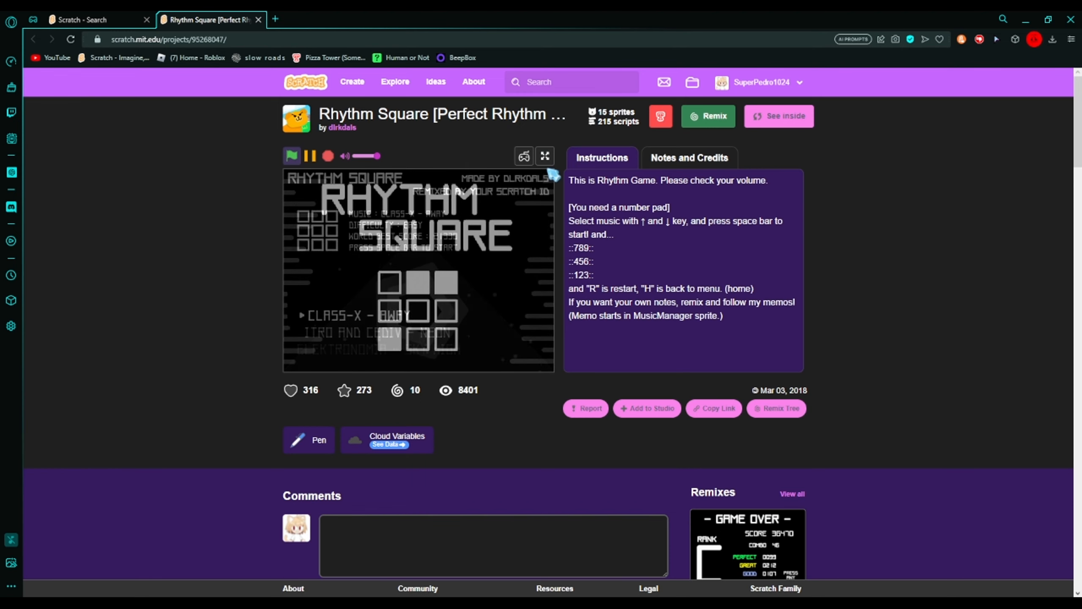
{"action": "left_click", "coordinate": [545, 156]}
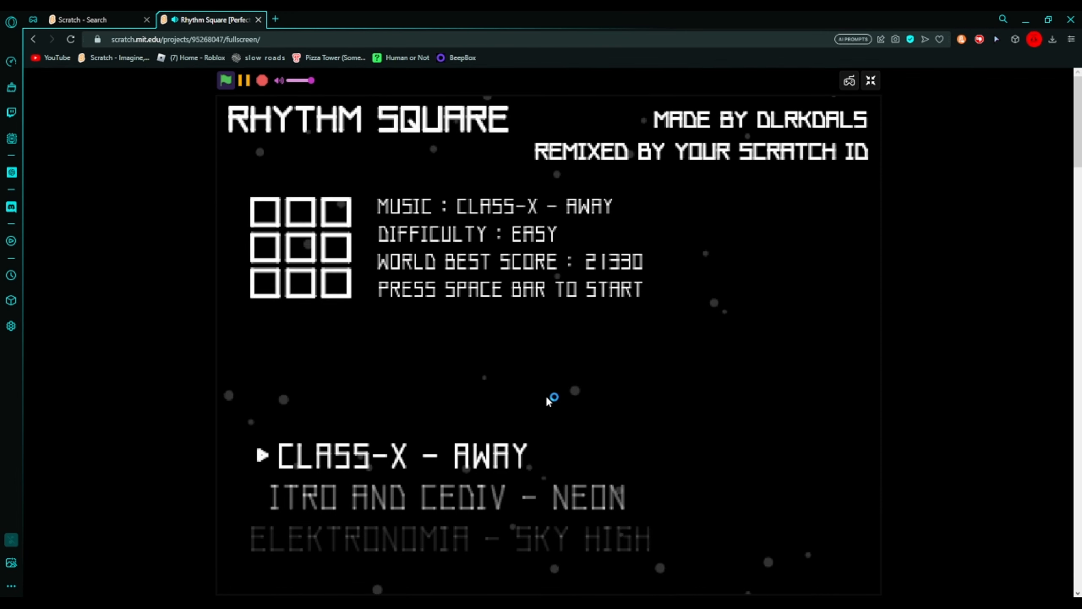
Play the CLASS-X - AWAY song in Rhythm Square to a 2495 score
{"action": "key", "text": "space"}
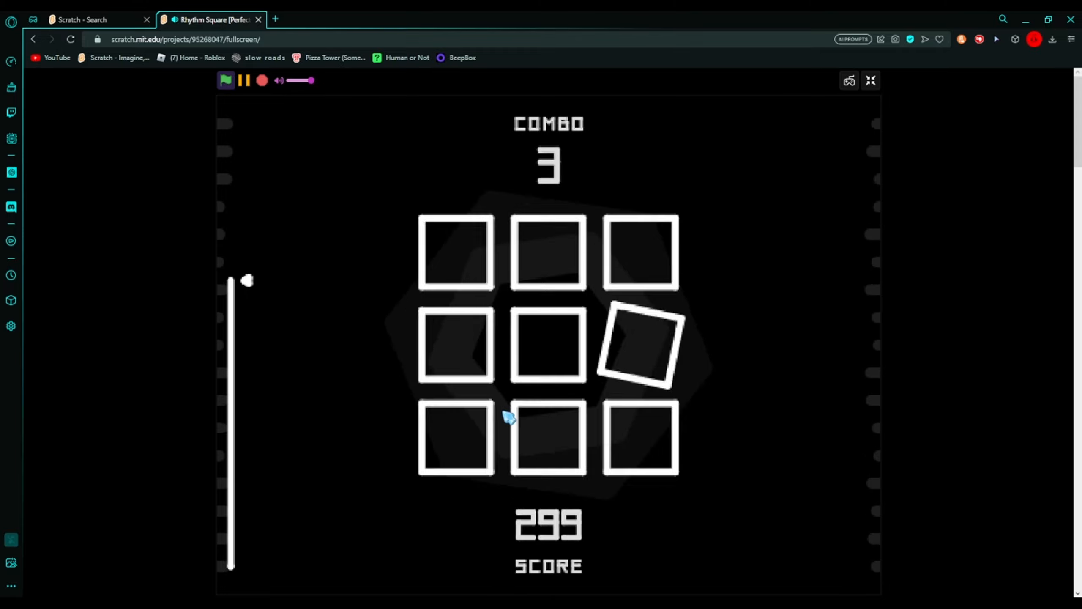
{"action": "left_click", "coordinate": [547, 347]}
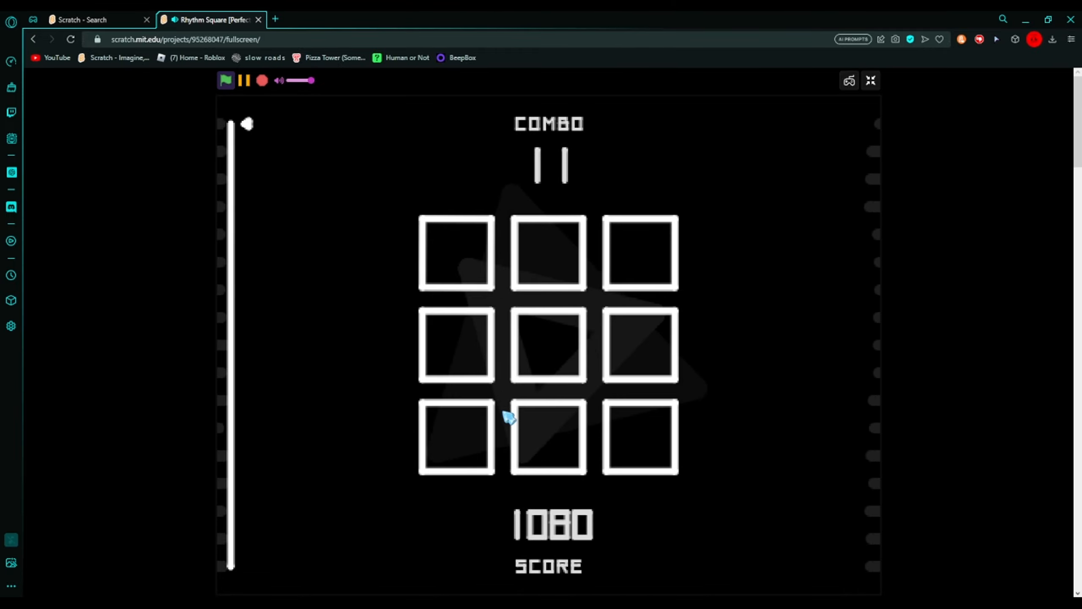
{"action": "left_click", "coordinate": [548, 347]}
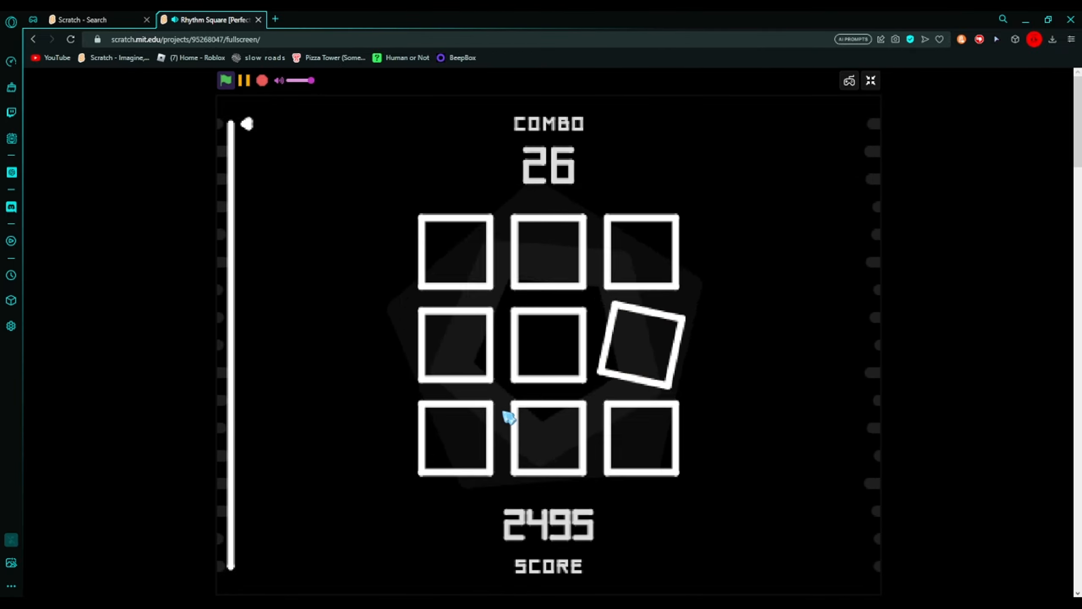
Open Piano Rhythm Game v2.0, scroll its Notes and Credits, and show it full screen
{"action": "left_click", "coordinate": [547, 440]}
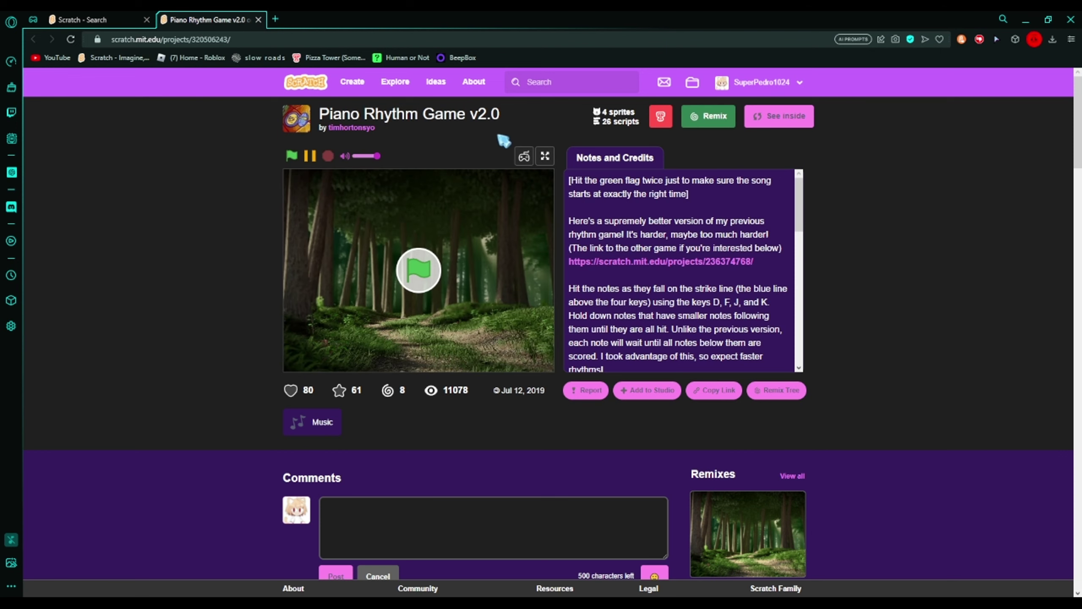
{"action": "mouse_move", "coordinate": [554, 174]}
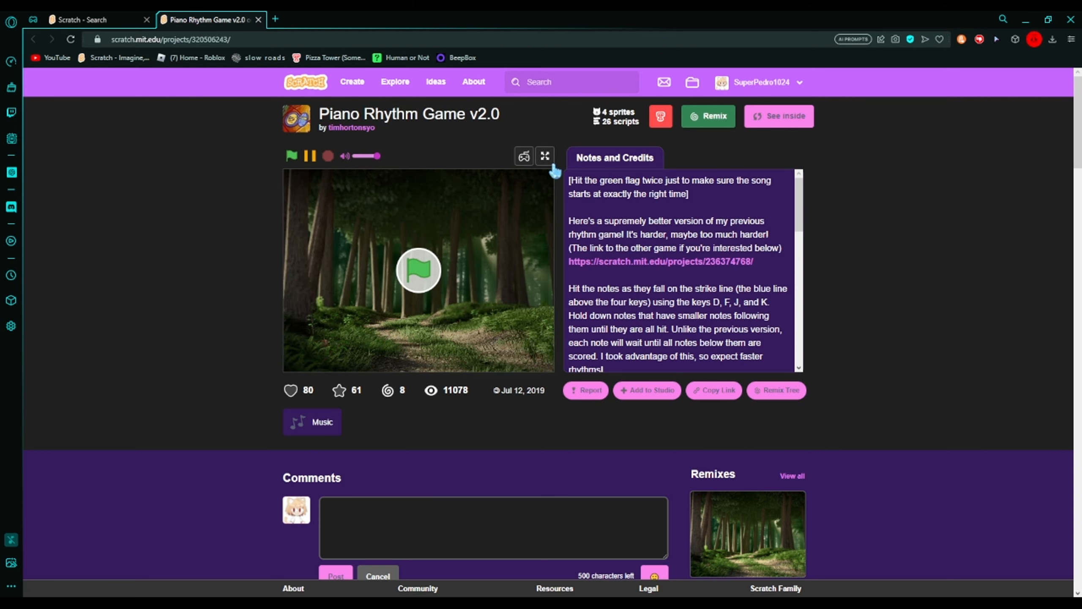
{"action": "scroll", "scroll_direction": "down", "scroll_amount": 3}
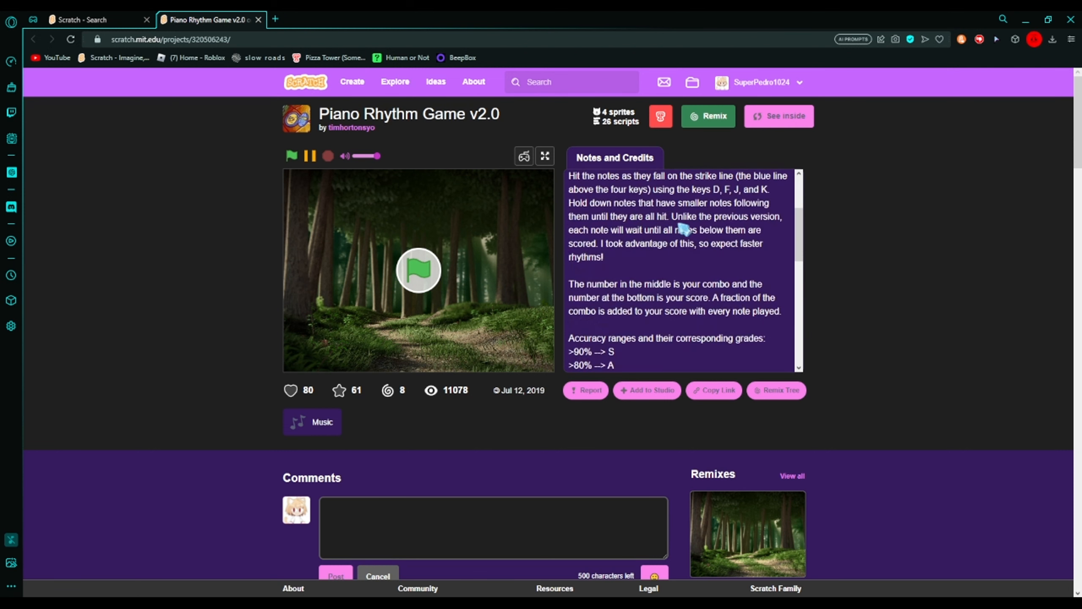
{"action": "left_click", "coordinate": [545, 156]}
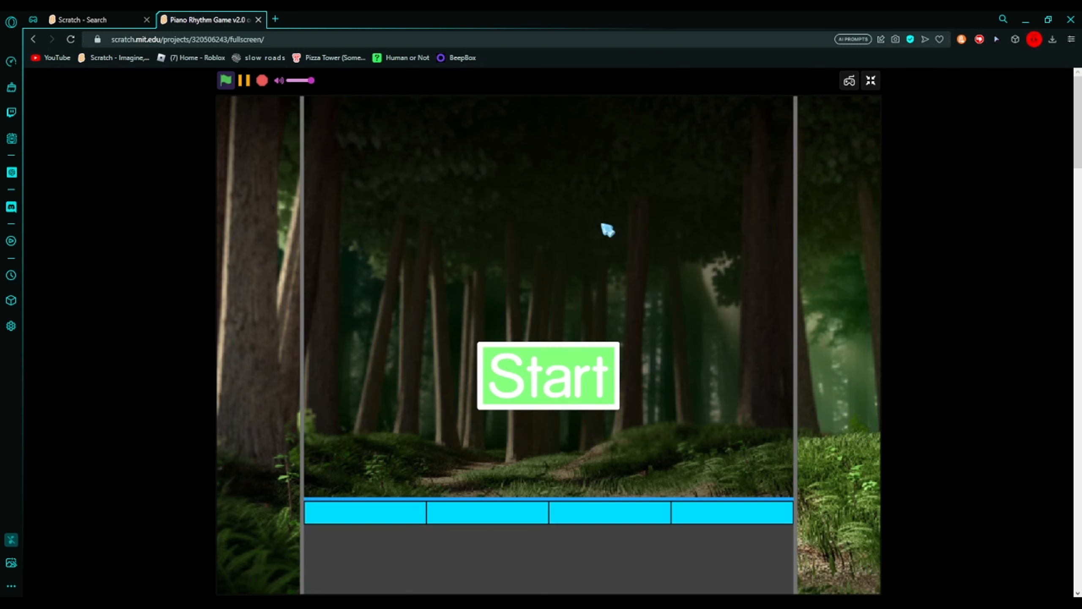
Start Piano Rhythm Game and hit the falling notes to a 44654 score
{"action": "left_click", "coordinate": [547, 380]}
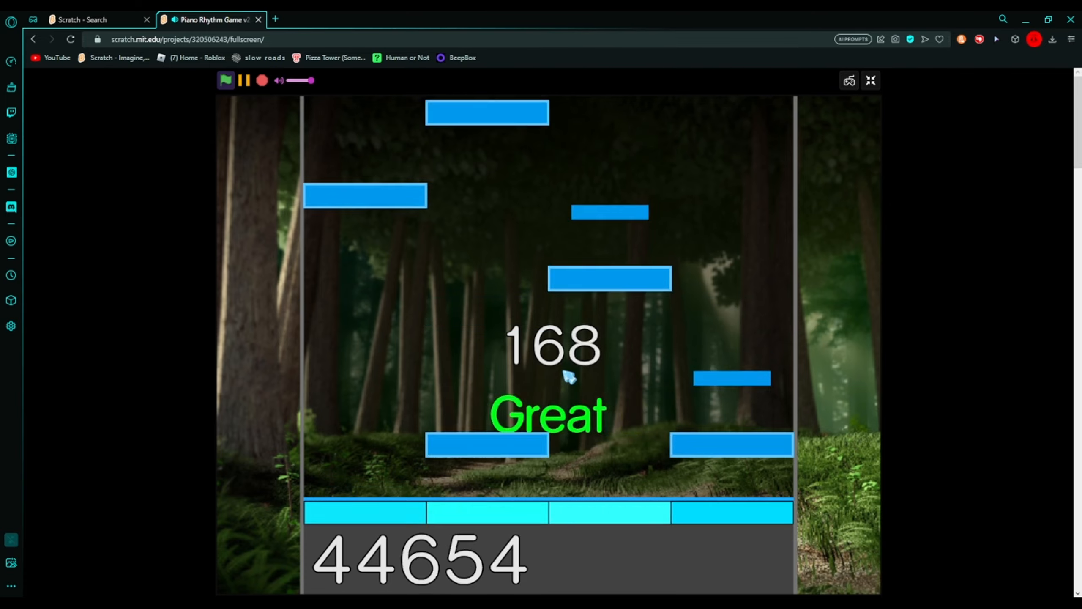
{"action": "key", "text": "space"}
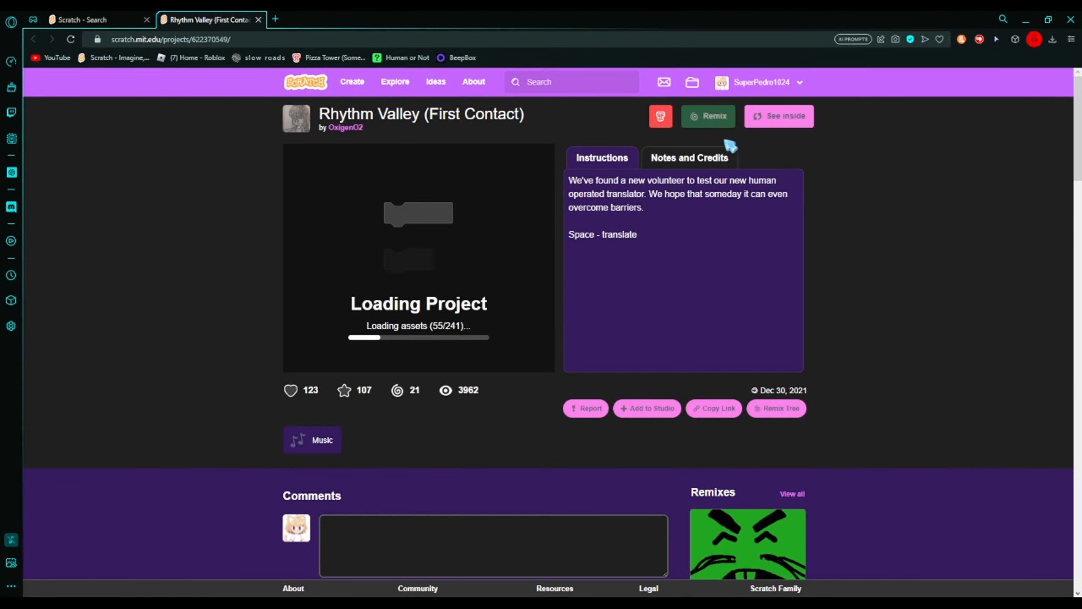
Read Rhythm Valley's Notes and Credits and Instructions, then show its stage full screen
{"action": "left_click", "coordinate": [689, 157]}
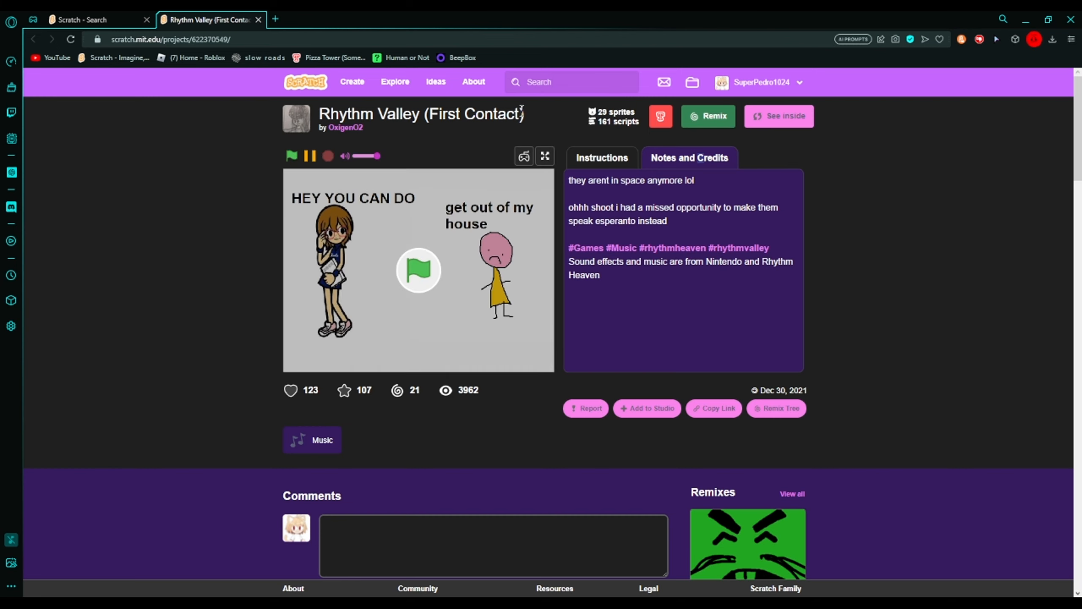
{"action": "left_click", "coordinate": [602, 158]}
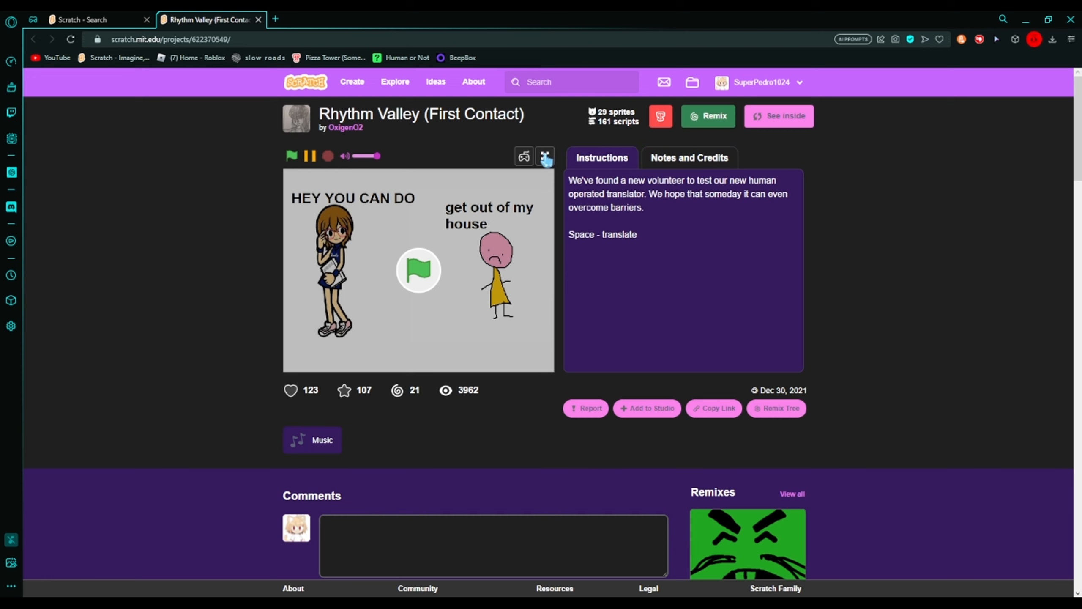
{"action": "left_click", "coordinate": [546, 156]}
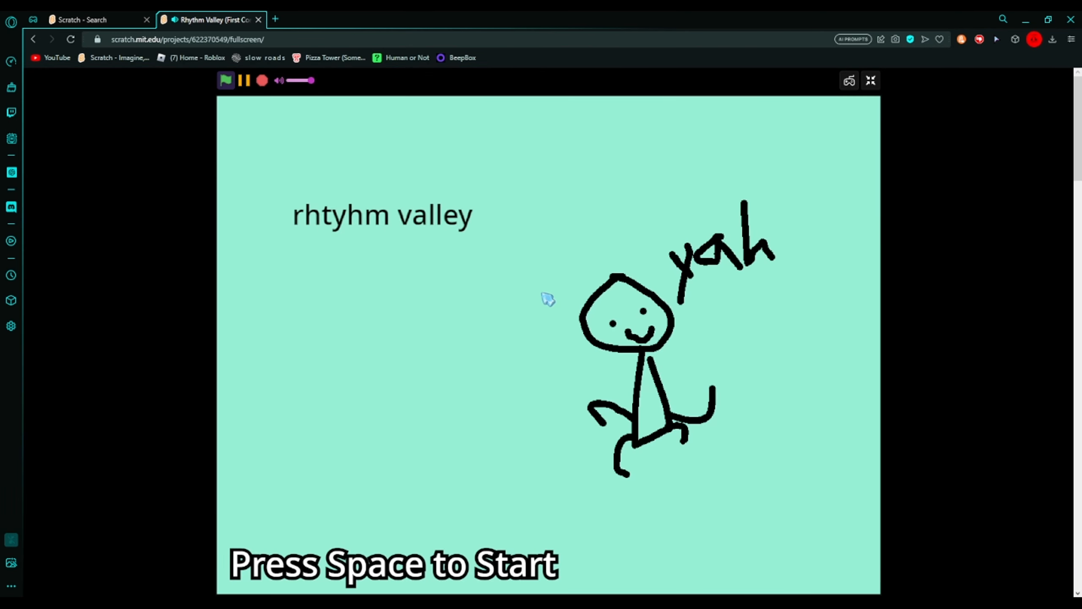
{"action": "mouse_move", "coordinate": [528, 312]}
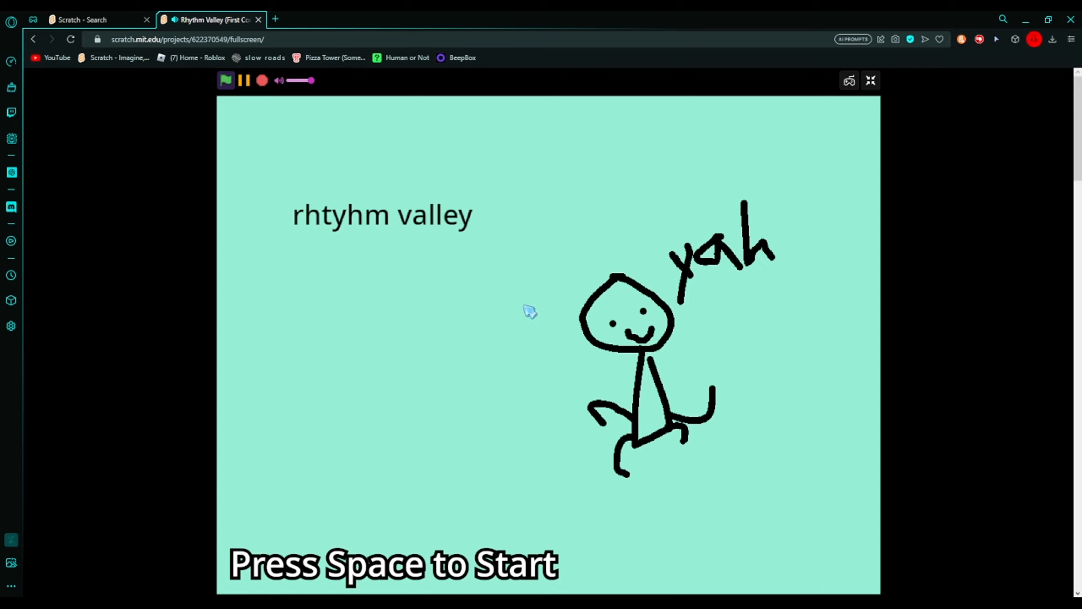
Press Space at Rhythm Valley's title screen and play through the opening
{"action": "key", "text": "space"}
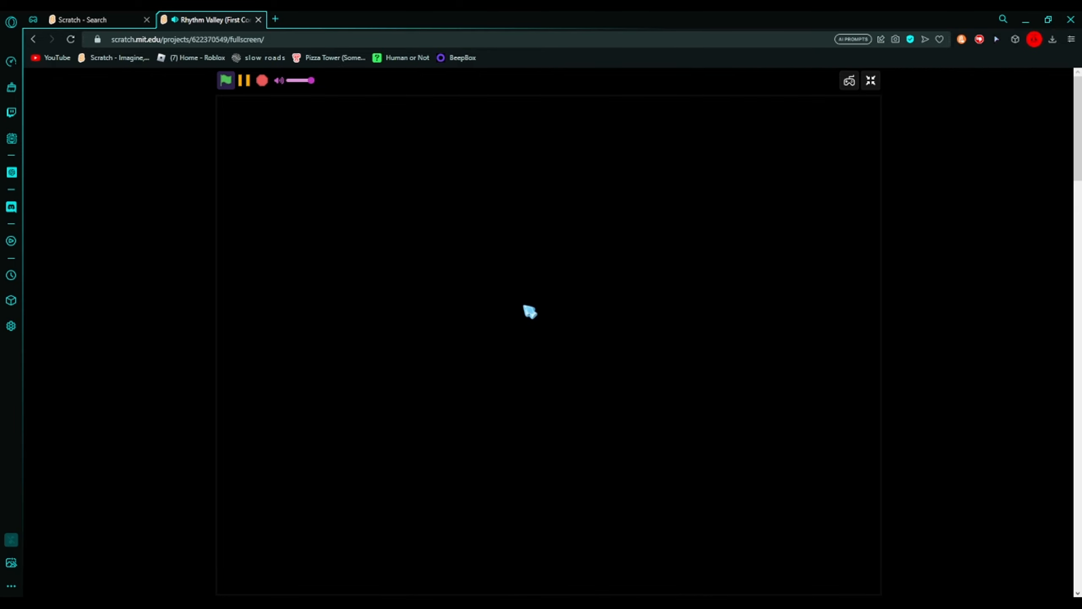
Finish Rhythm Valley with a Superb rating and head to the PolyRhythm project
{"action": "left_click", "coordinate": [226, 80]}
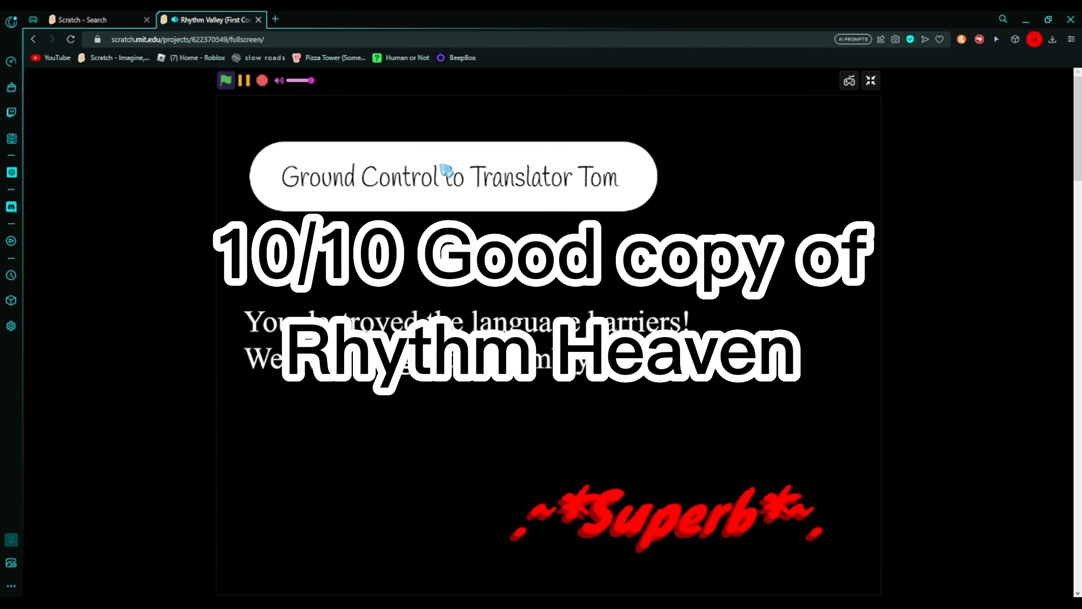
{"action": "mouse_move", "coordinate": [264, 29]}
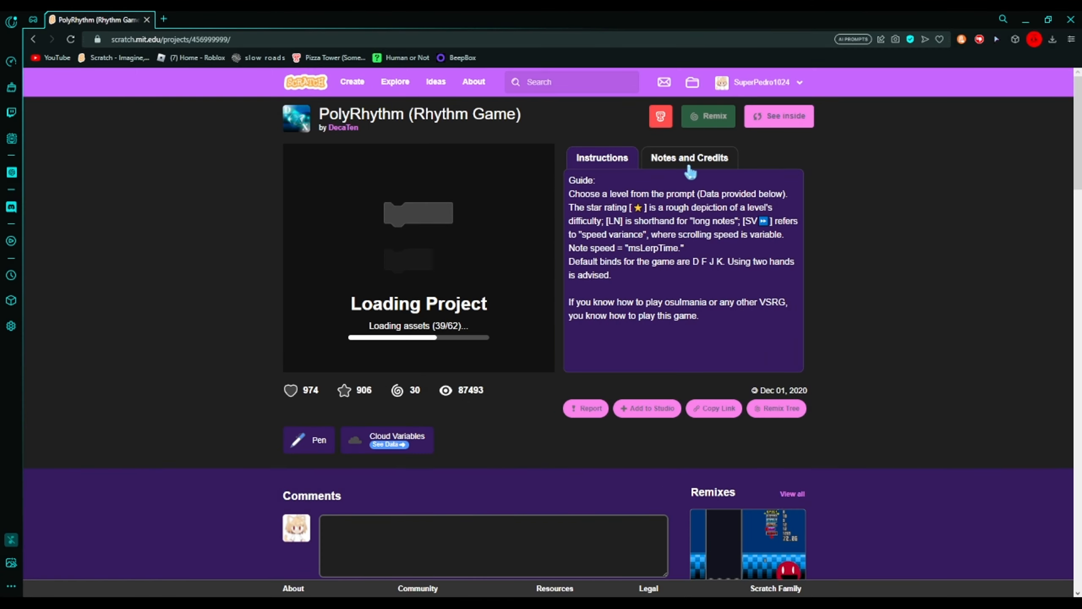
Run PolyRhythm full screen and submit map 63, Camellia - GHOST
{"action": "left_click", "coordinate": [689, 157]}
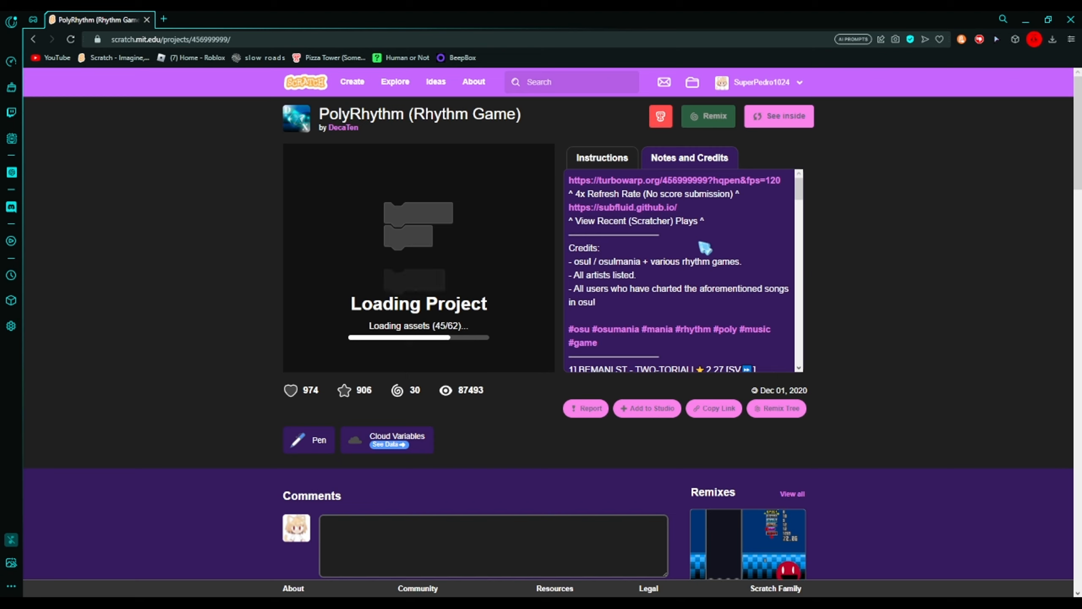
{"action": "mouse_move", "coordinate": [686, 306]}
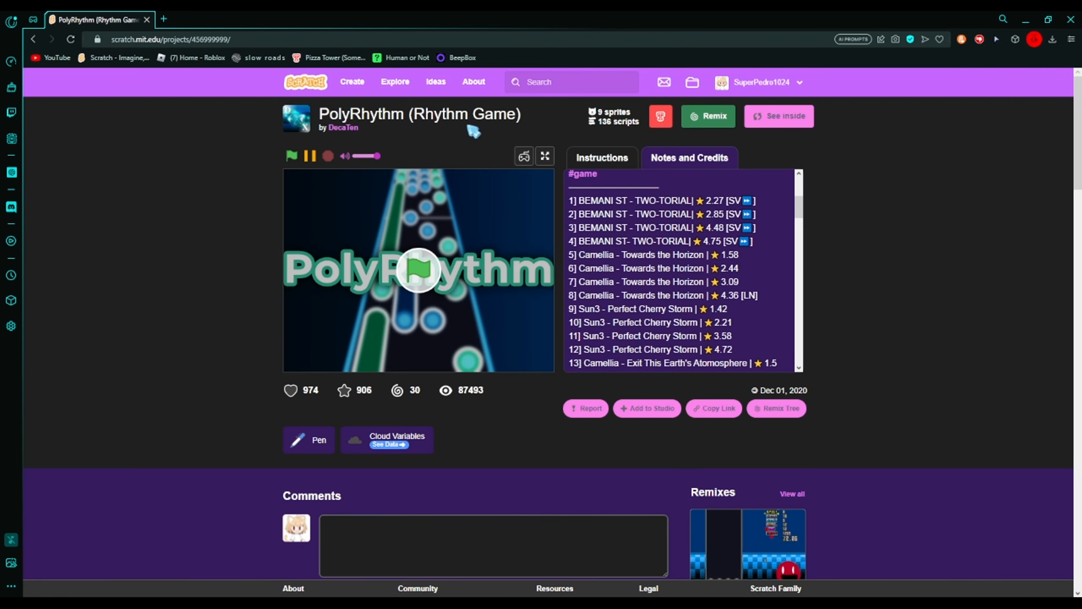
{"action": "left_click", "coordinate": [292, 155]}
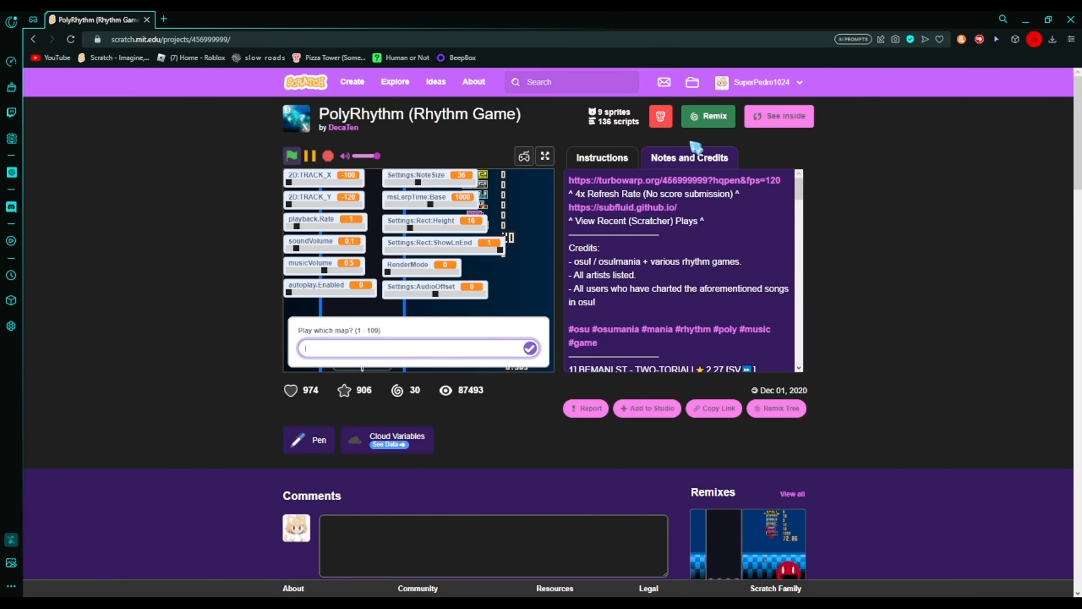
{"action": "scroll", "scroll_direction": "down", "scroll_amount": 3}
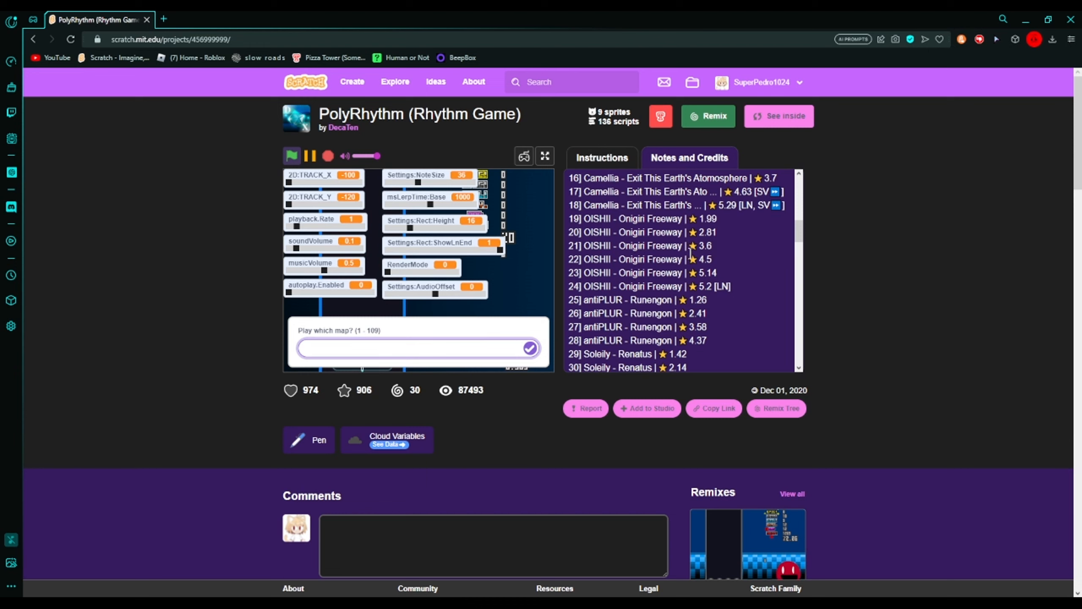
{"action": "scroll", "scroll_direction": "down", "scroll_amount": 3}
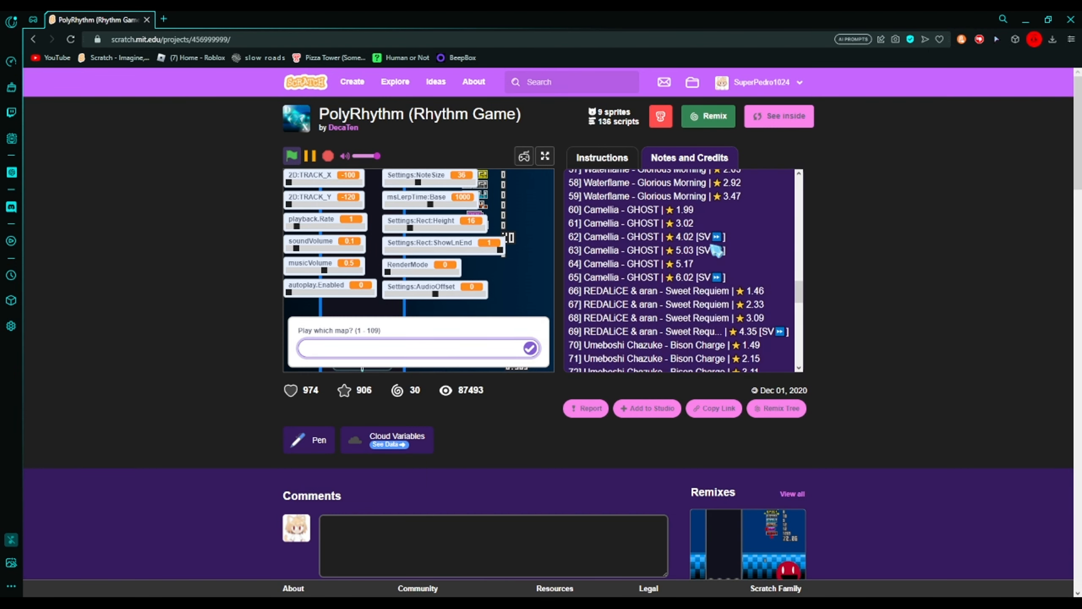
{"action": "mouse_move", "coordinate": [536, 306]}
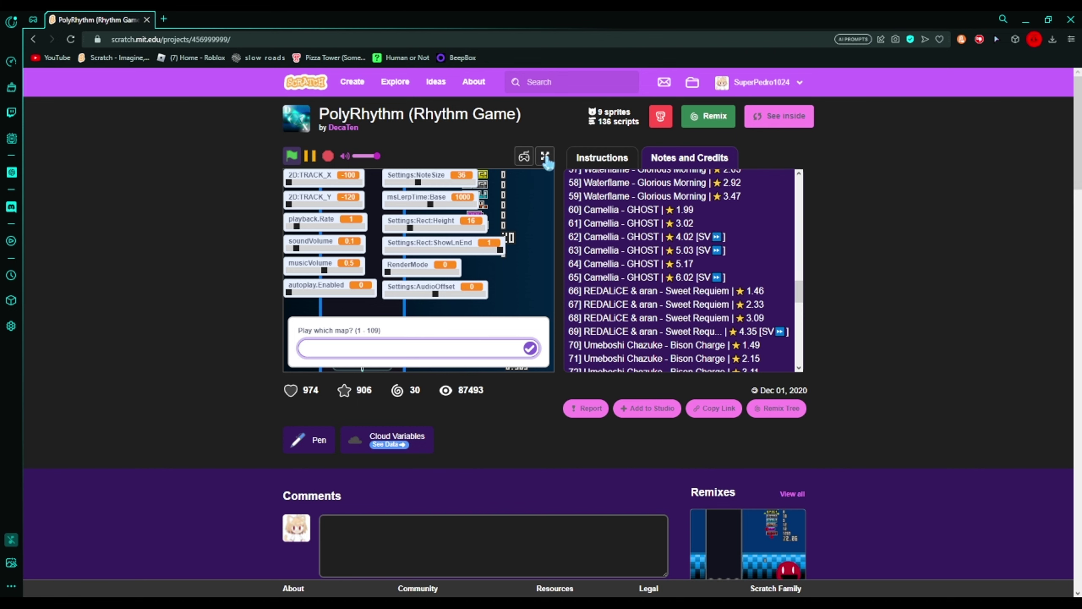
{"action": "left_click", "coordinate": [545, 156]}
{"action": "type", "text": "63"}
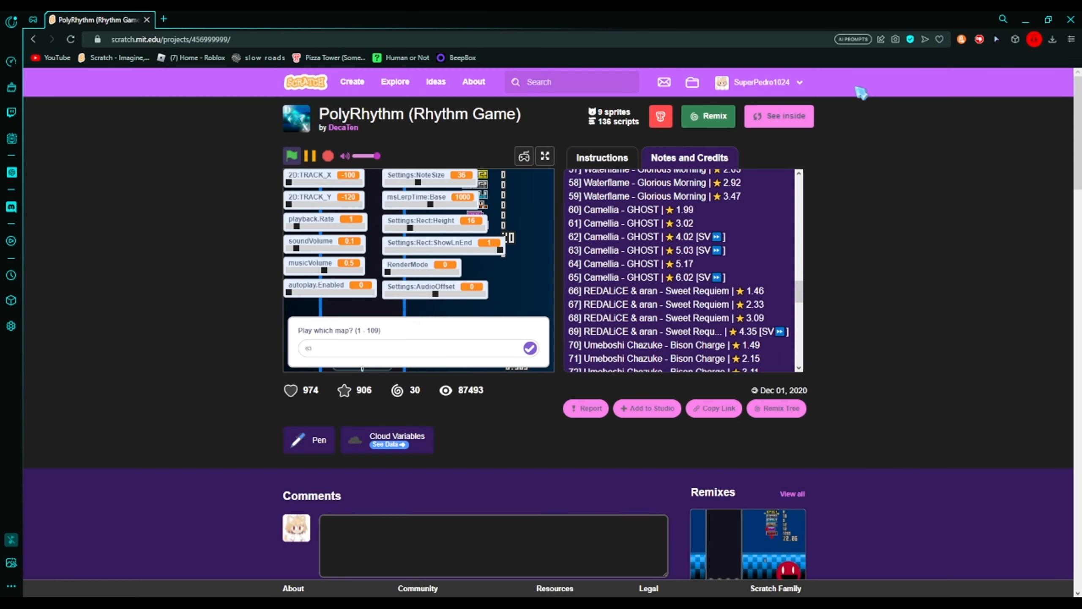
{"action": "left_click", "coordinate": [545, 156]}
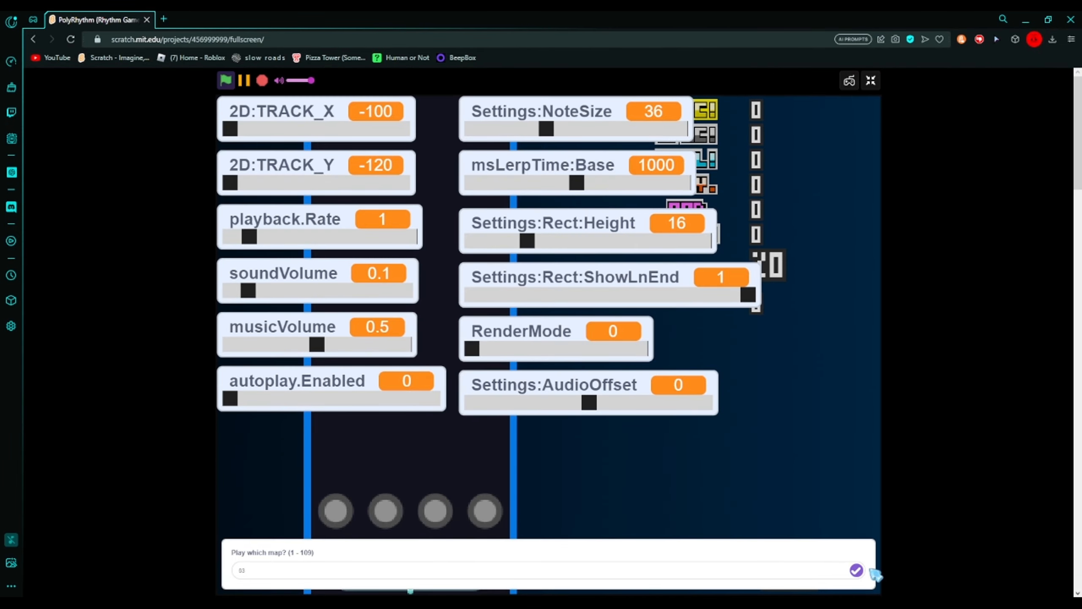
{"action": "left_click", "coordinate": [856, 571]}
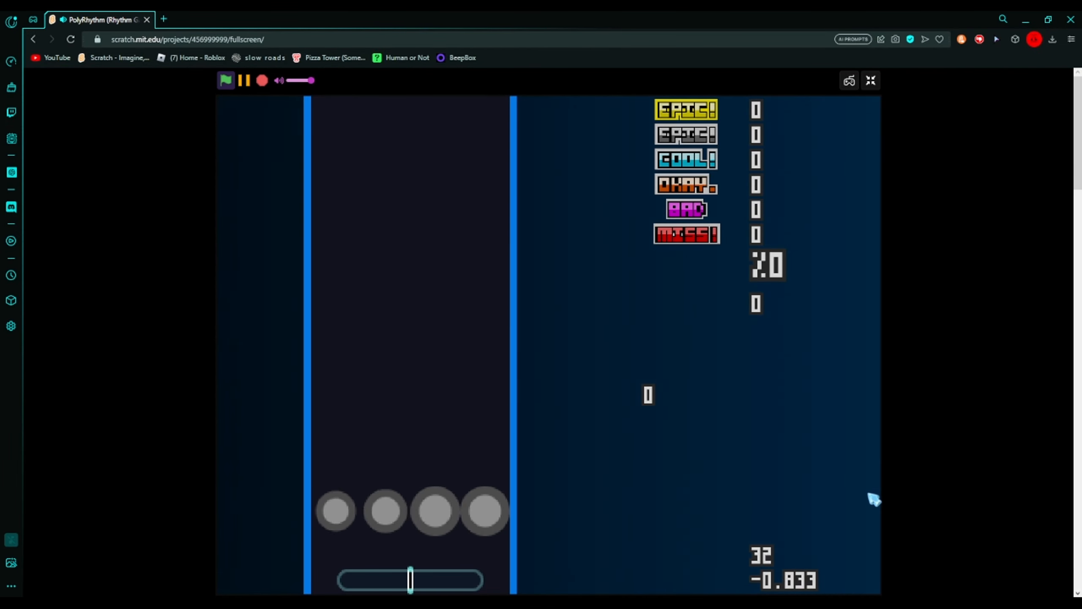